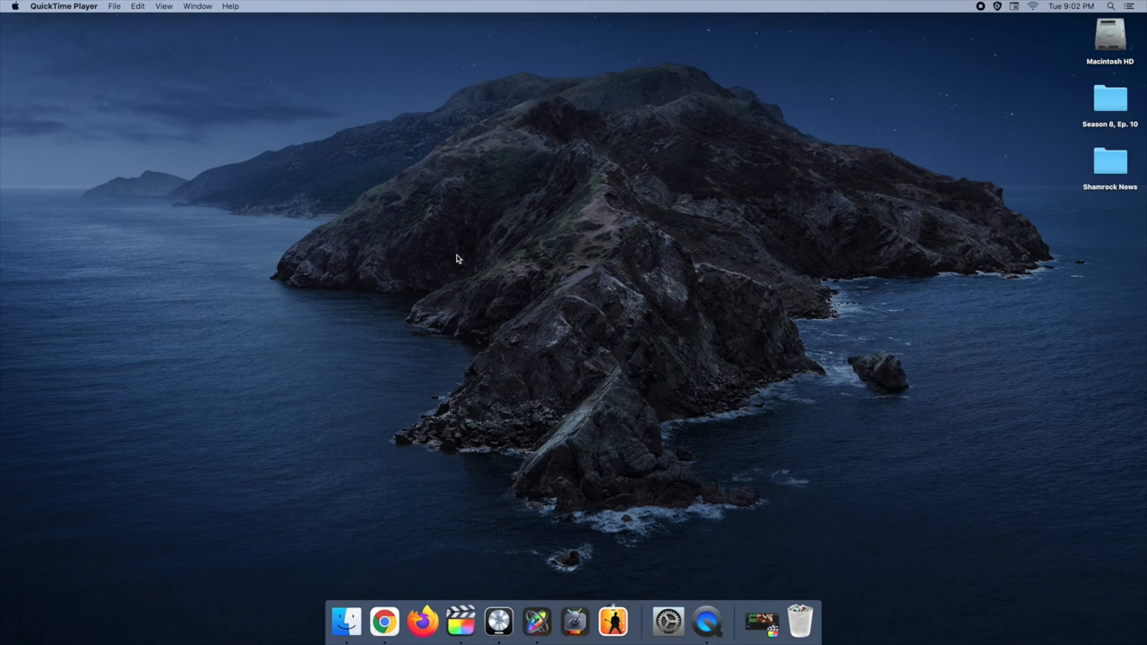
pyautogui.moveTo(459, 620)
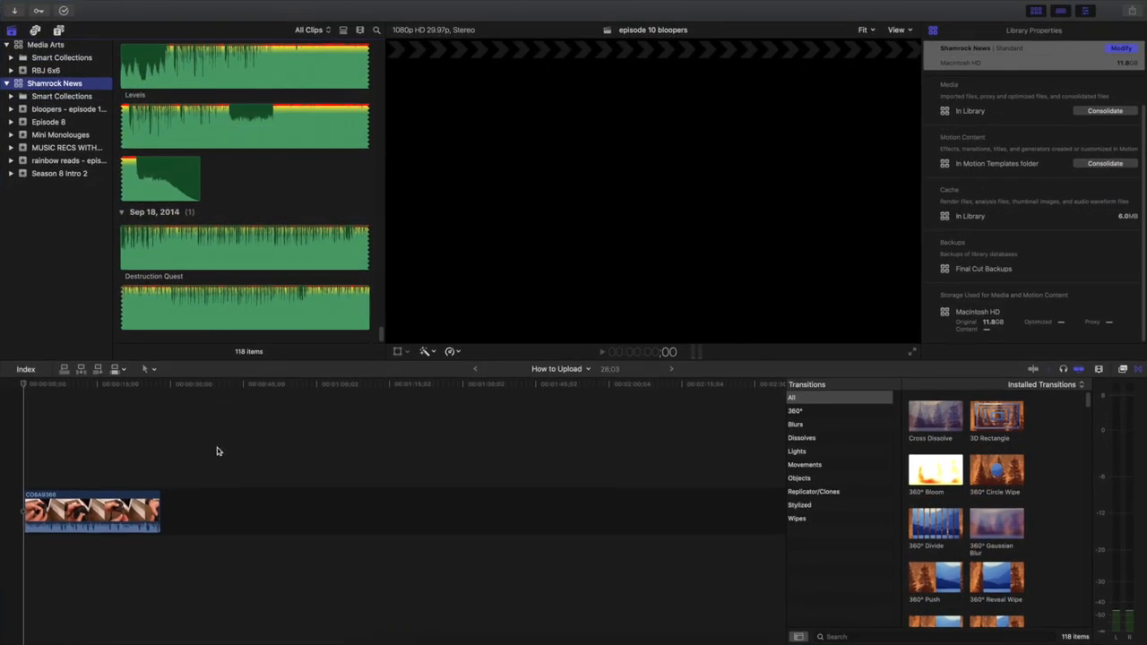
pyautogui.moveTo(119, 448)
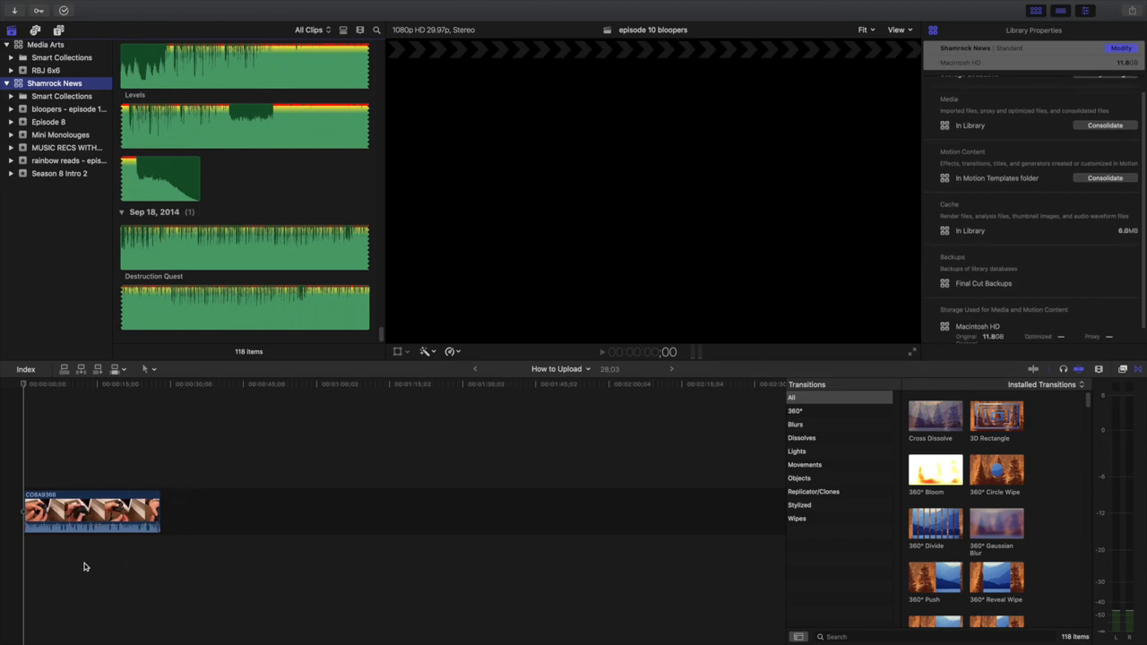
# Show the Media Arts library's contents and toggle the Libraries sidebar off and on
pyautogui.click(60, 172)
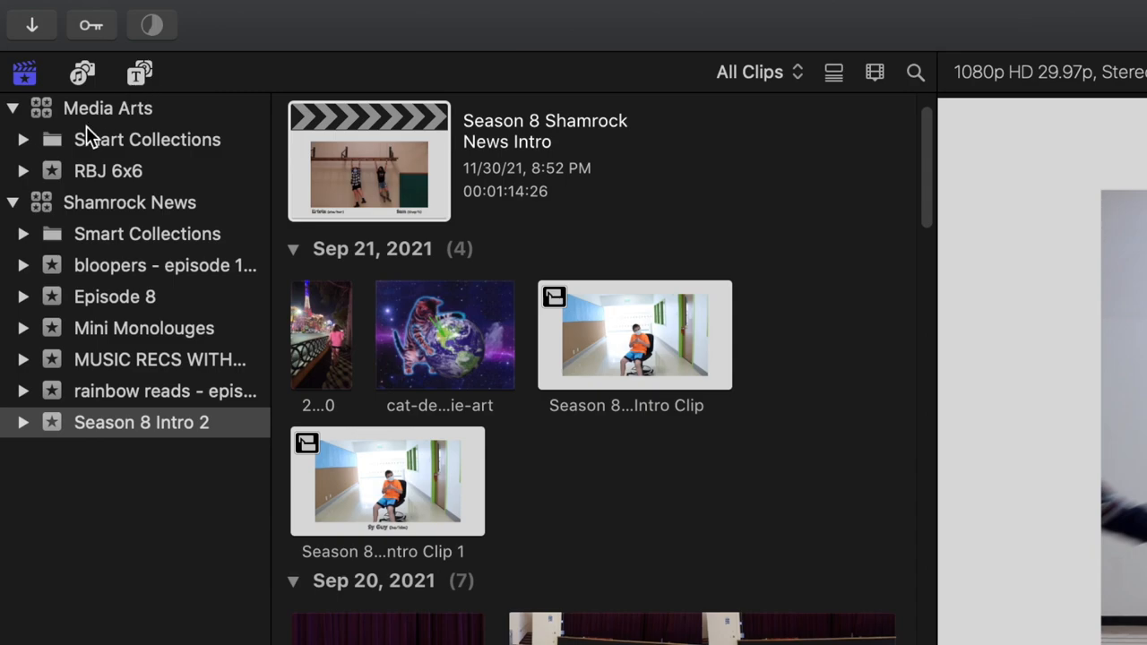
pyautogui.moveTo(126, 115)
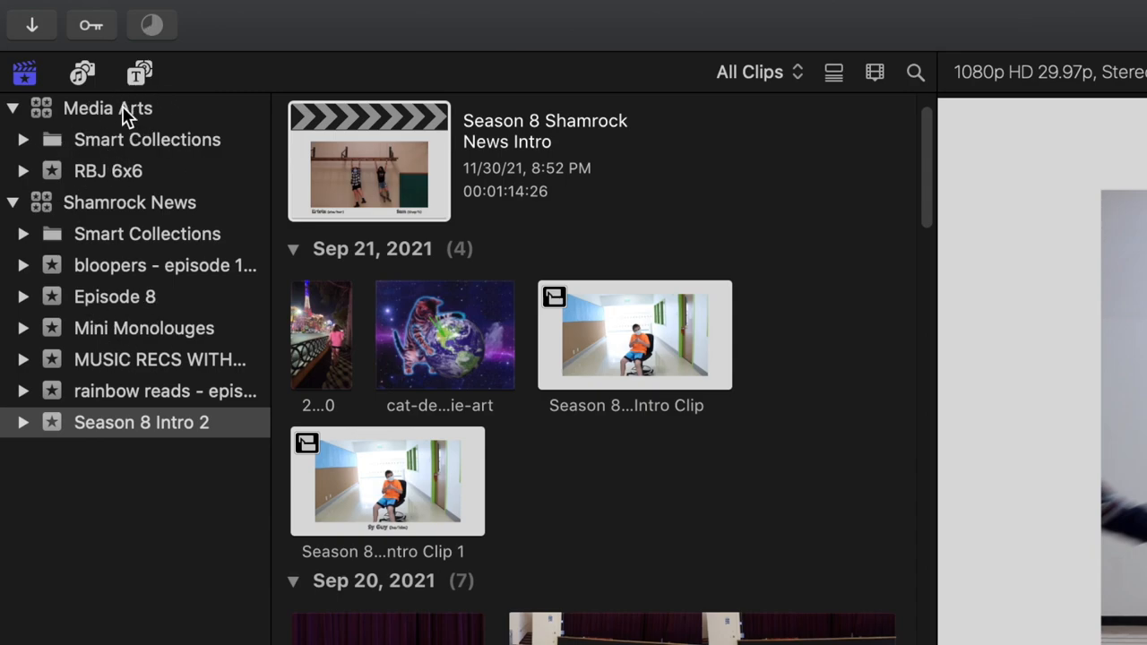
pyautogui.click(107, 107)
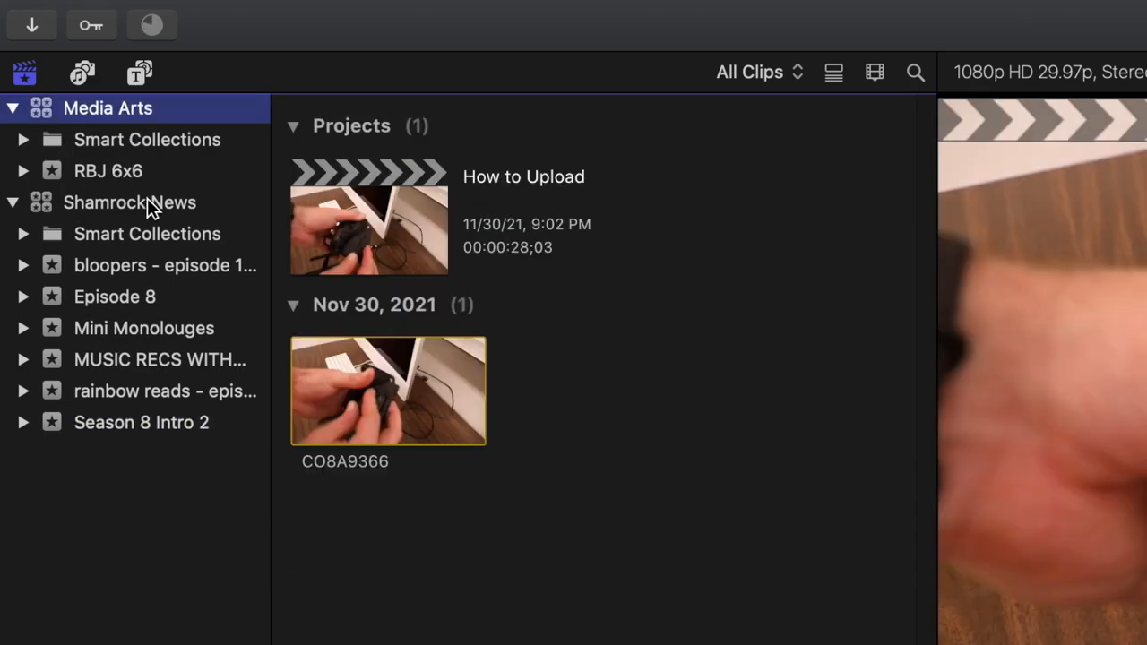
pyautogui.moveTo(26, 78)
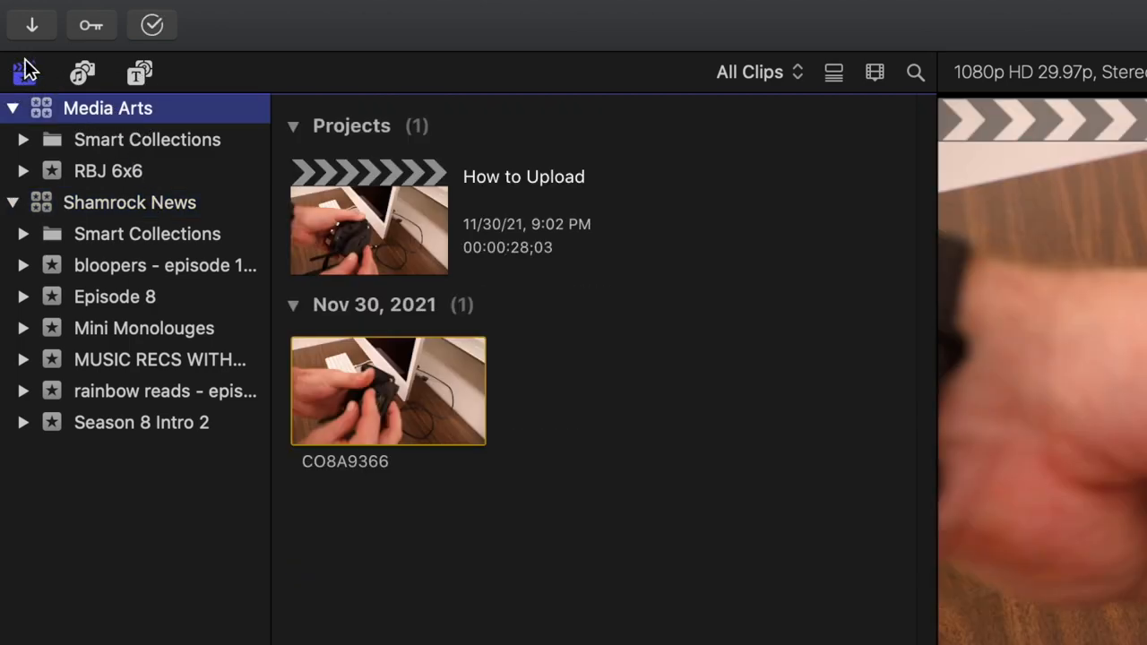
pyautogui.click(25, 71)
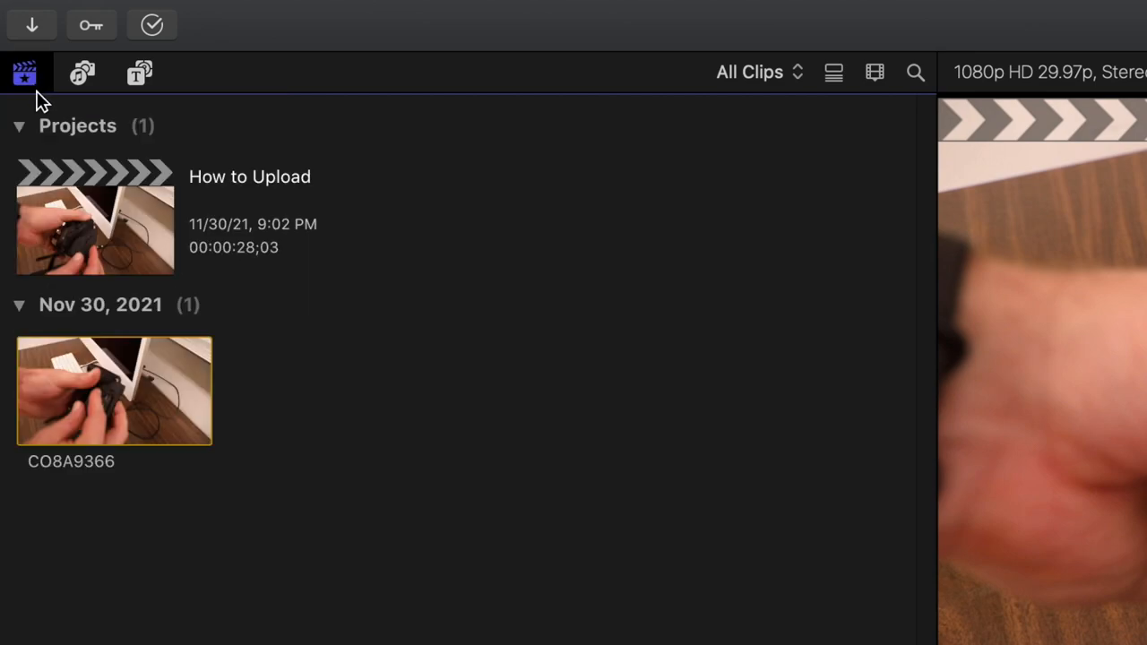
pyautogui.click(25, 72)
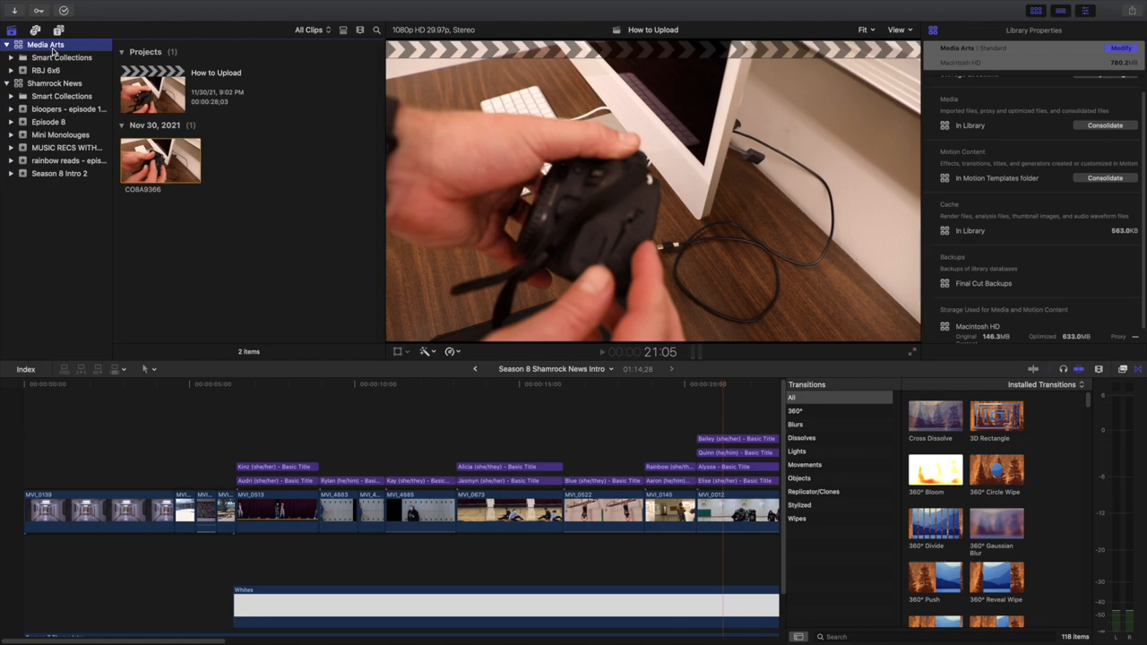
# View the Shamrock News library, then return to the Media Arts library
pyautogui.click(53, 84)
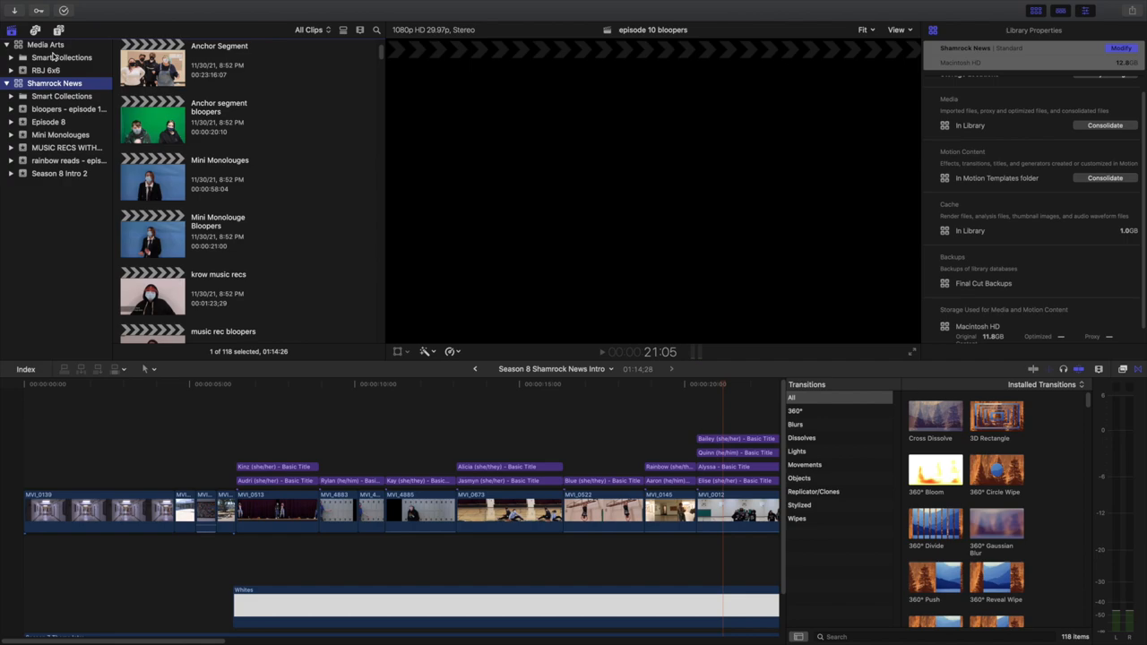
pyautogui.click(44, 43)
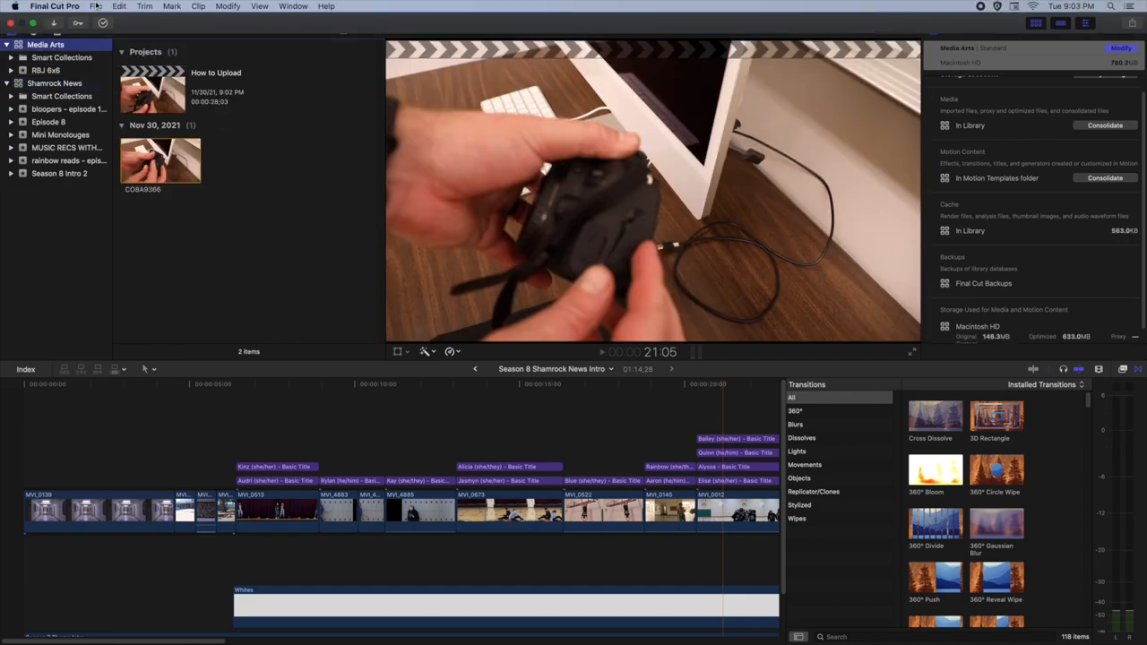
# Start a new event in the Media Arts library and name it 'LD 6x6'
pyautogui.click(97, 8)
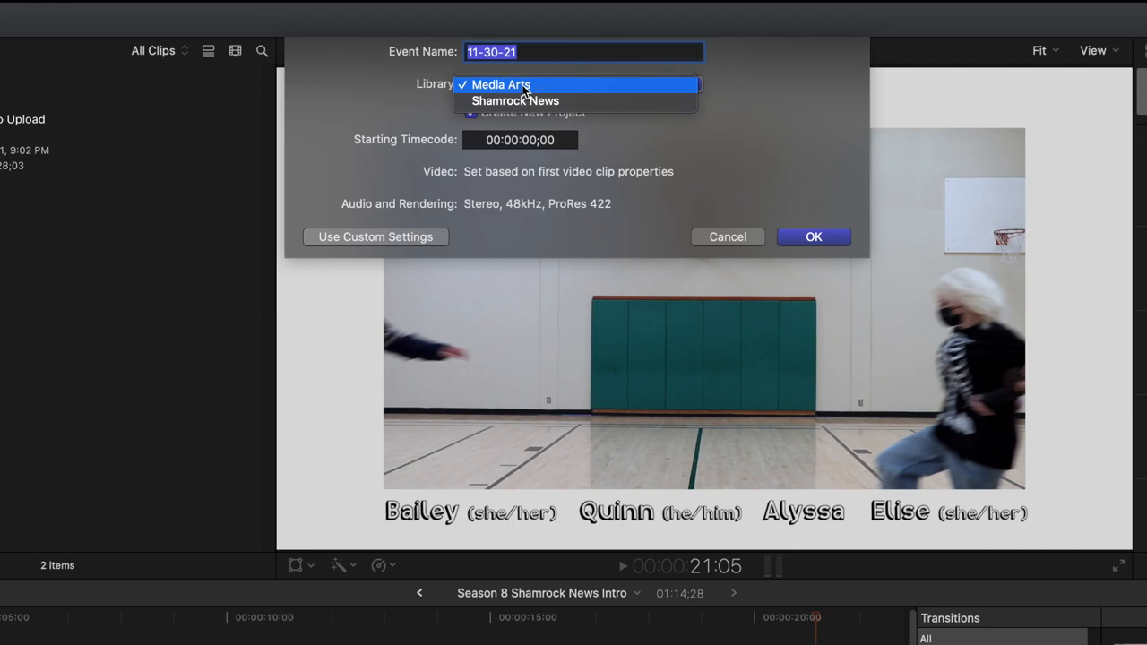
pyautogui.click(502, 84)
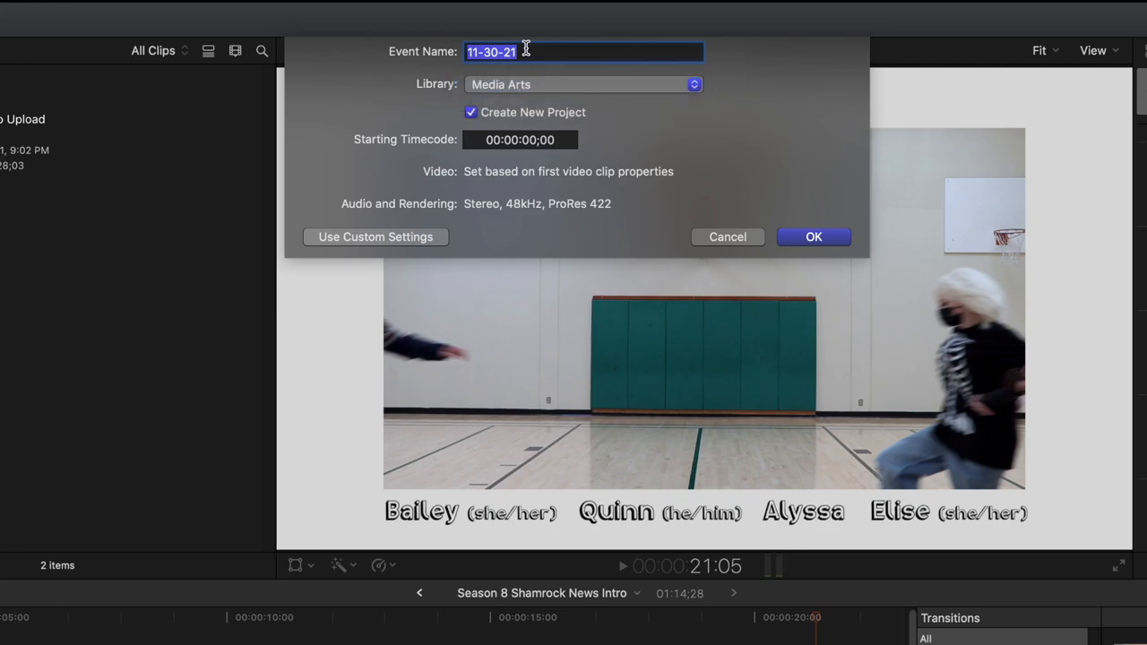
pyautogui.press('delete')
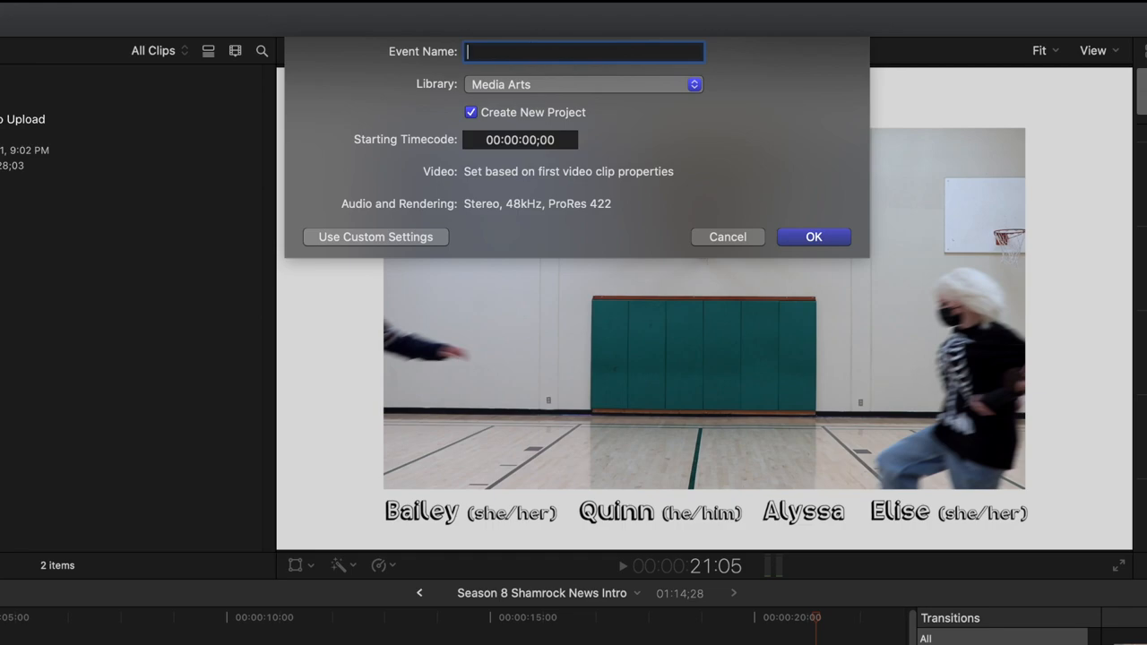
pyautogui.write('LD')
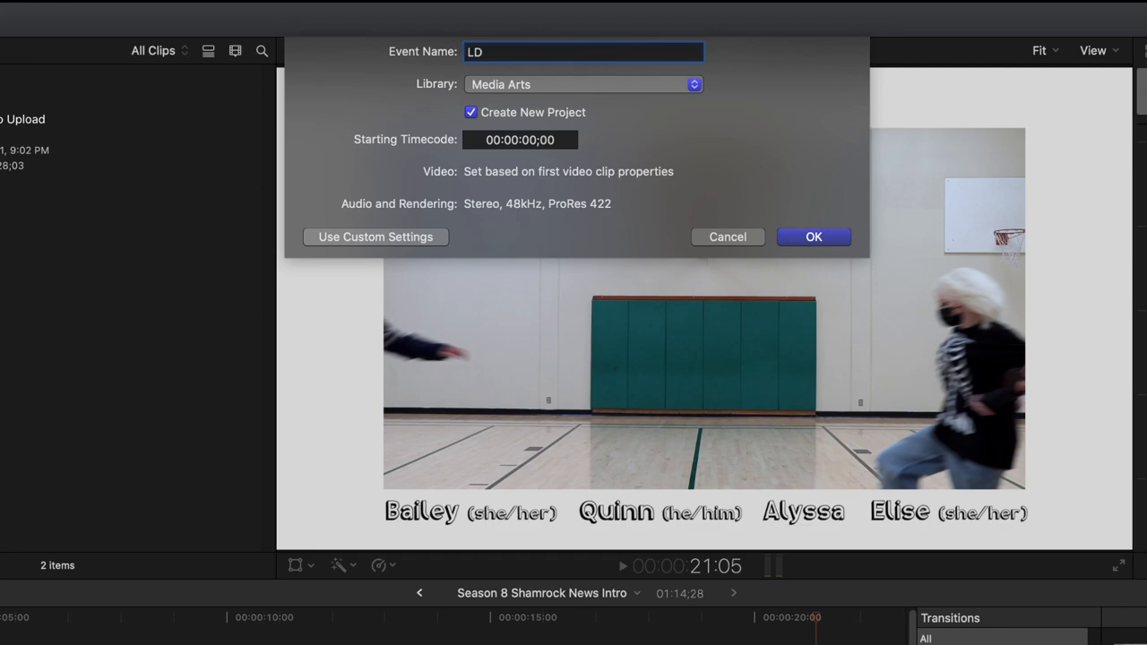
pyautogui.write('6x6')
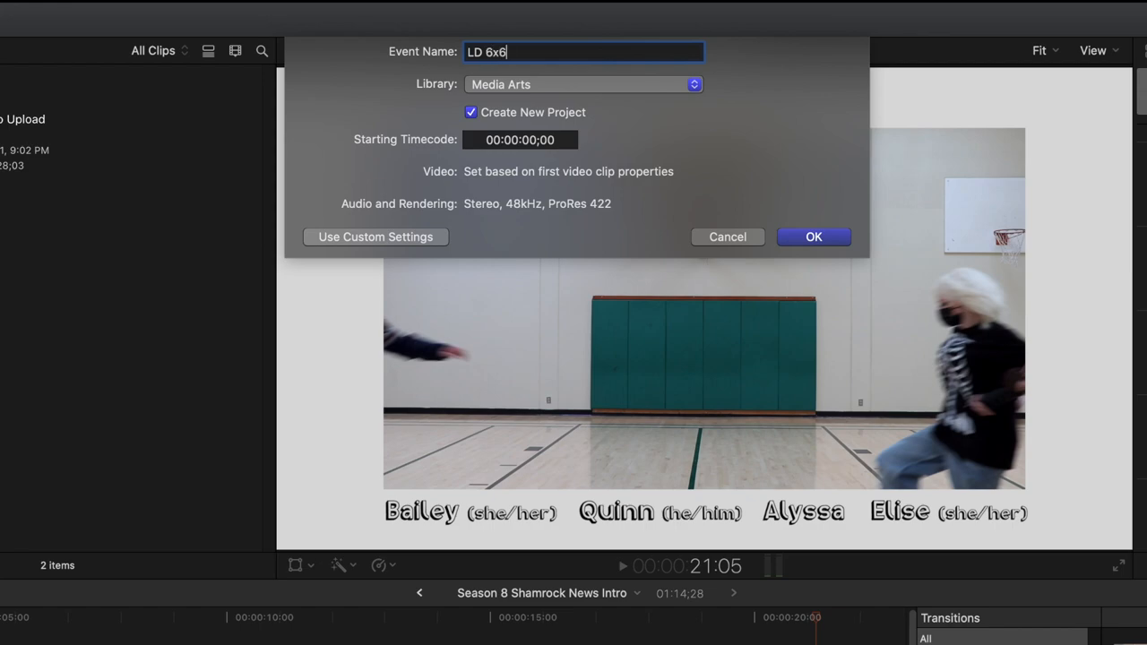
# Keep Create New Project checked and create the LD 6x6 event
pyautogui.click(469, 111)
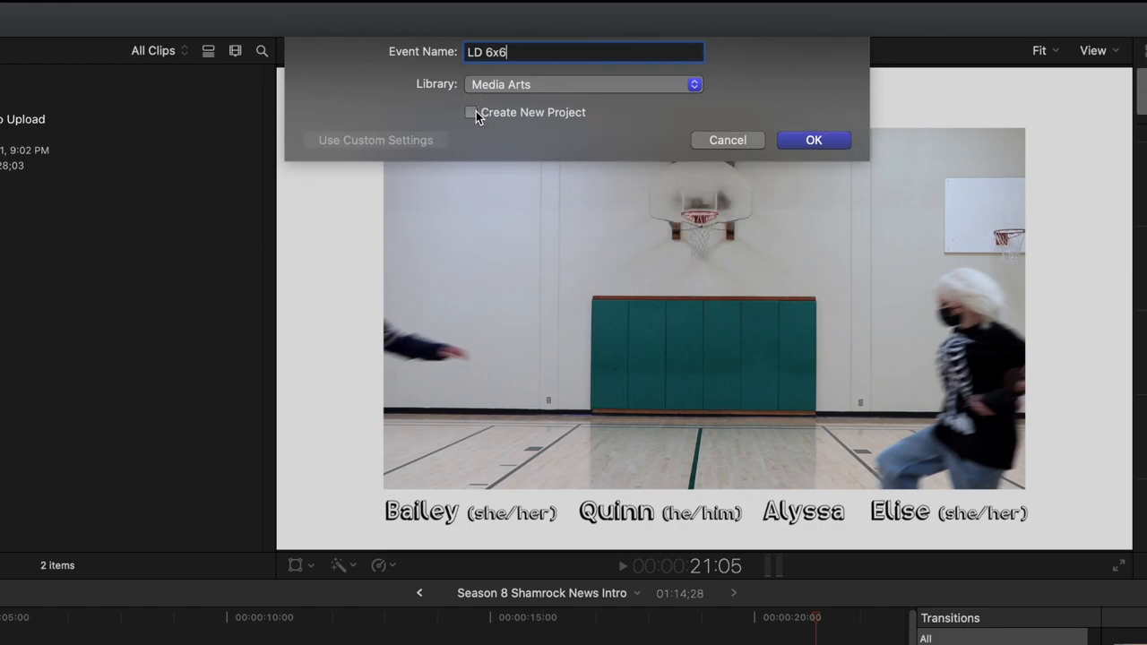
pyautogui.click(470, 111)
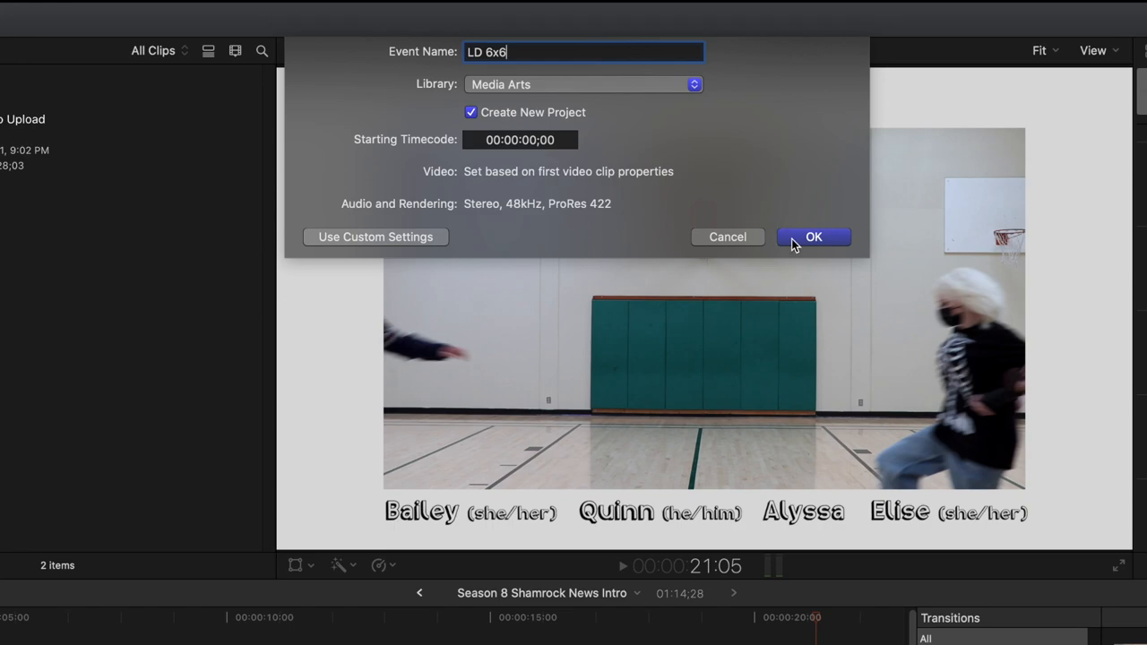
pyautogui.click(814, 237)
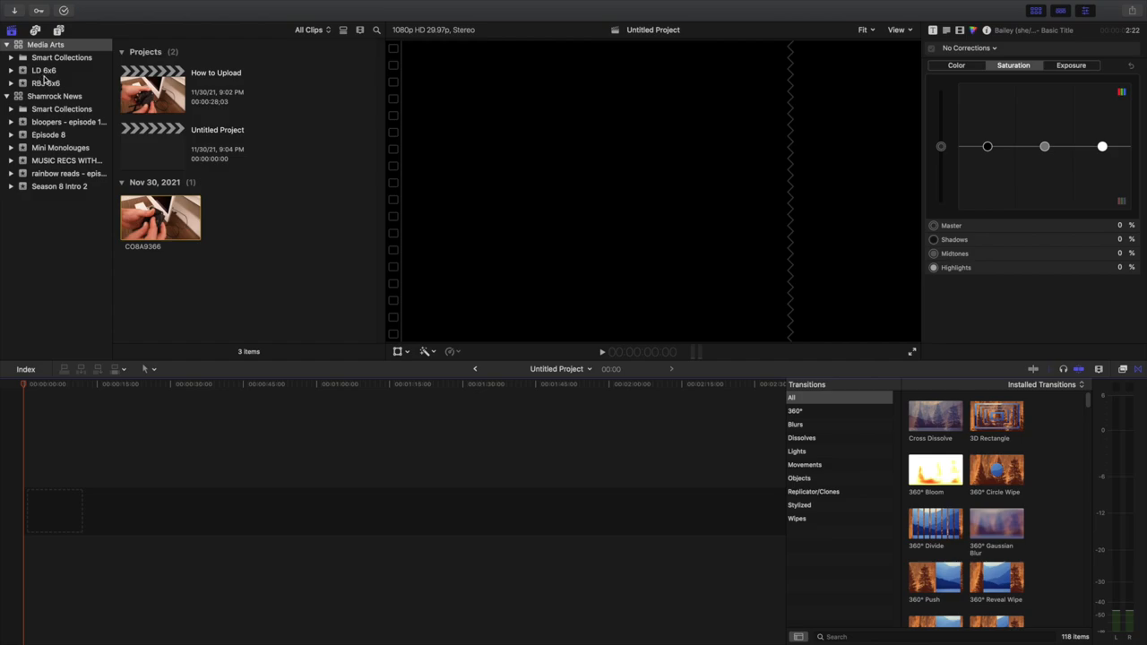
# Show the LD 6x6 event and select its Untitled Project
pyautogui.click(43, 70)
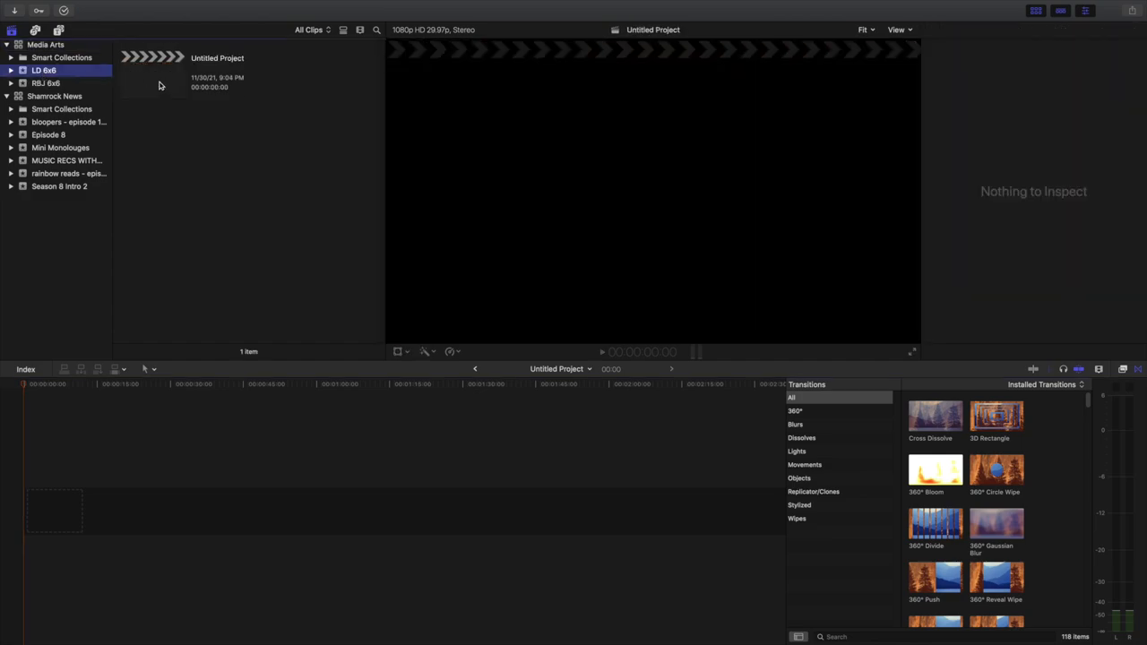
pyautogui.click(153, 75)
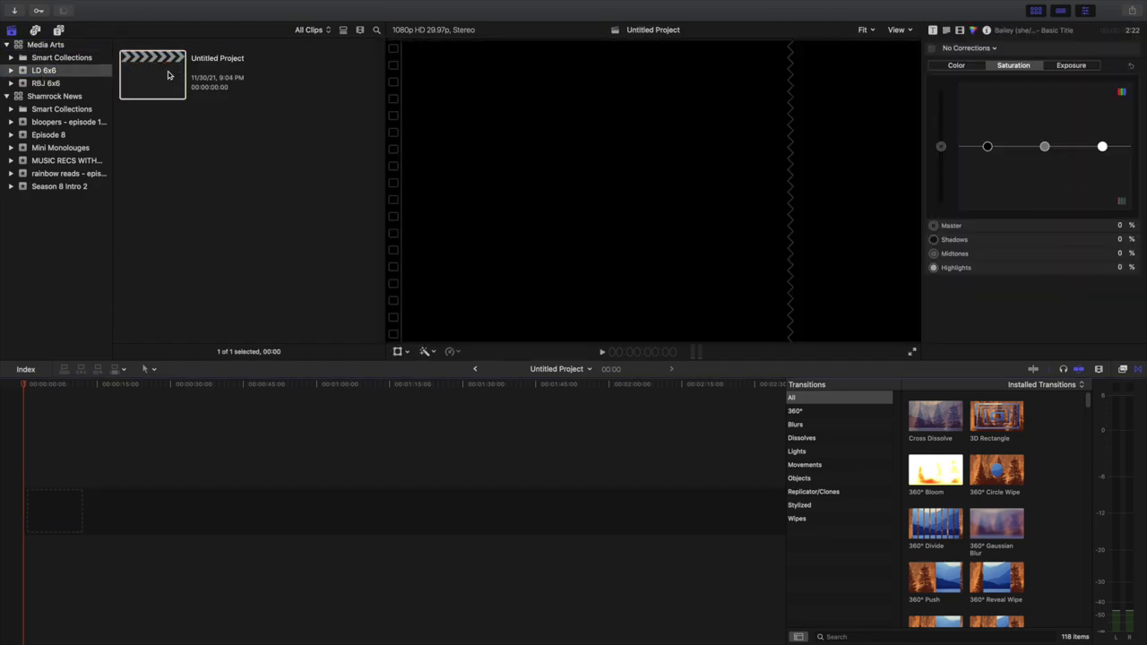
pyautogui.moveTo(197, 498)
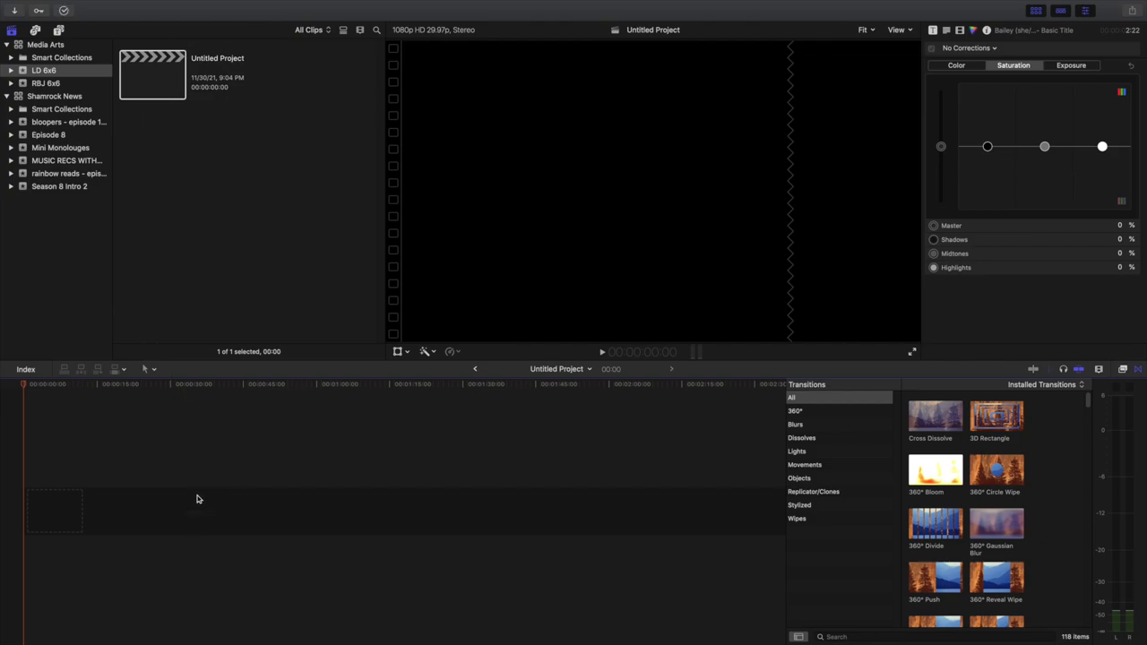
pyautogui.moveTo(207, 65)
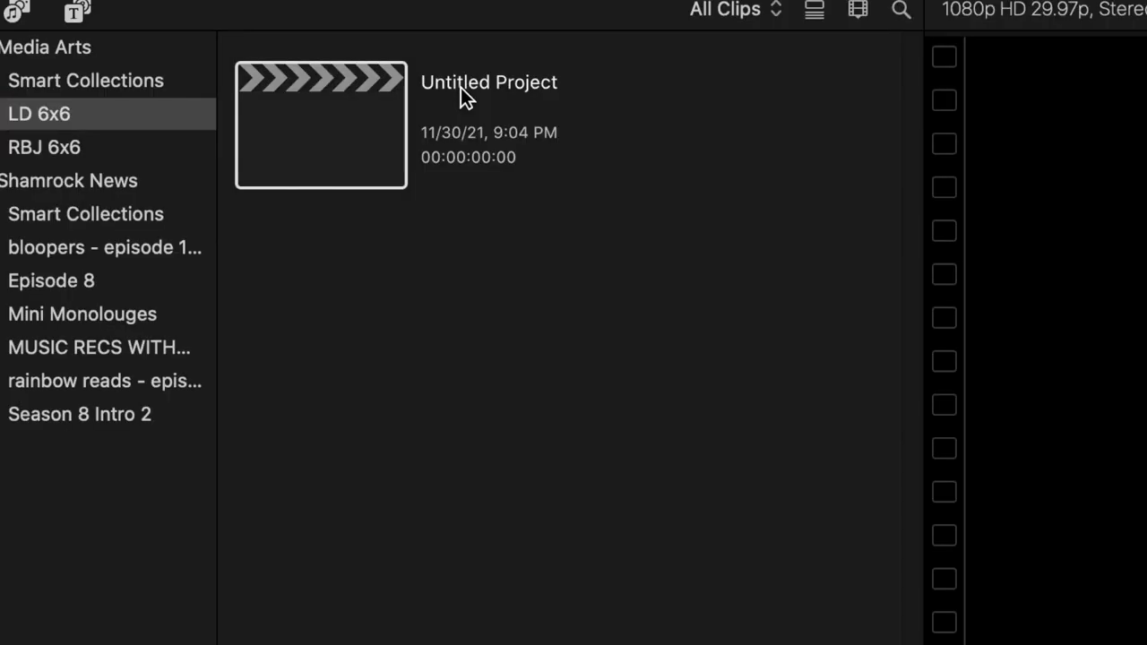
# Rename the Untitled Project to 'Late Night at Rowe'
pyautogui.doubleClick(488, 82)
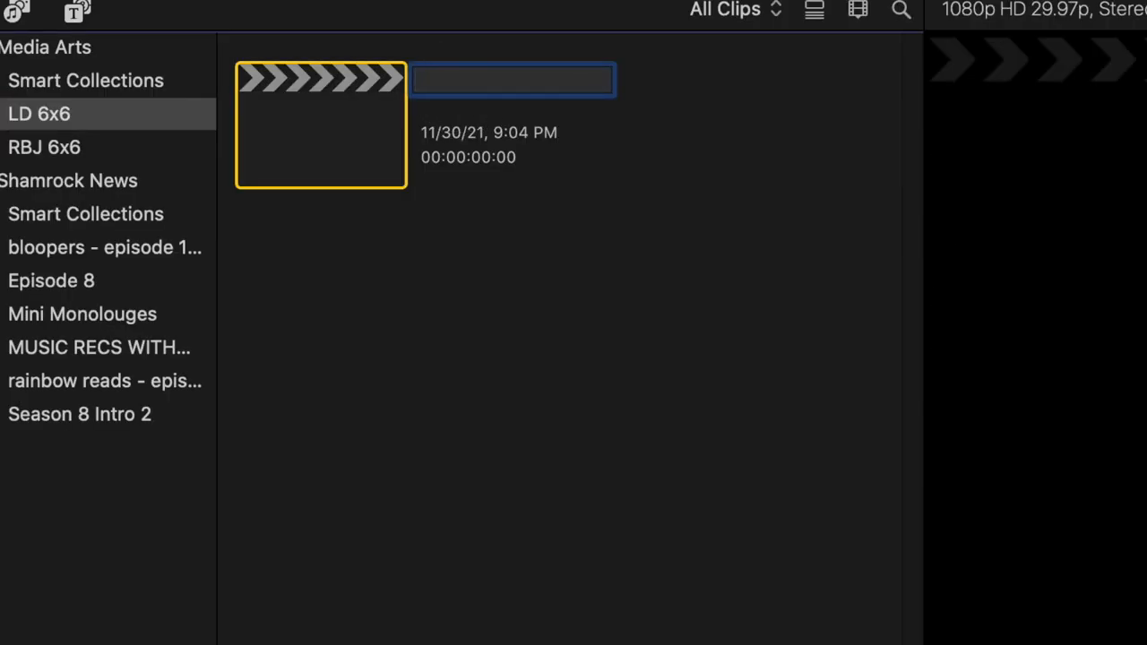
pyautogui.write('Late Ni')
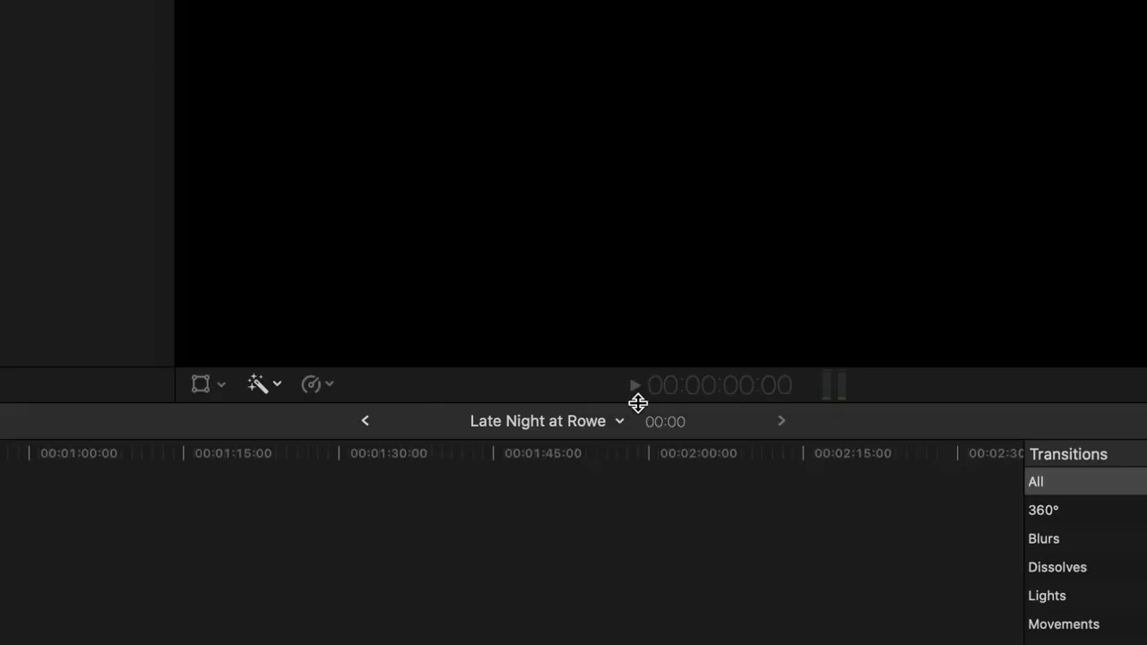
pyautogui.moveTo(448, 482)
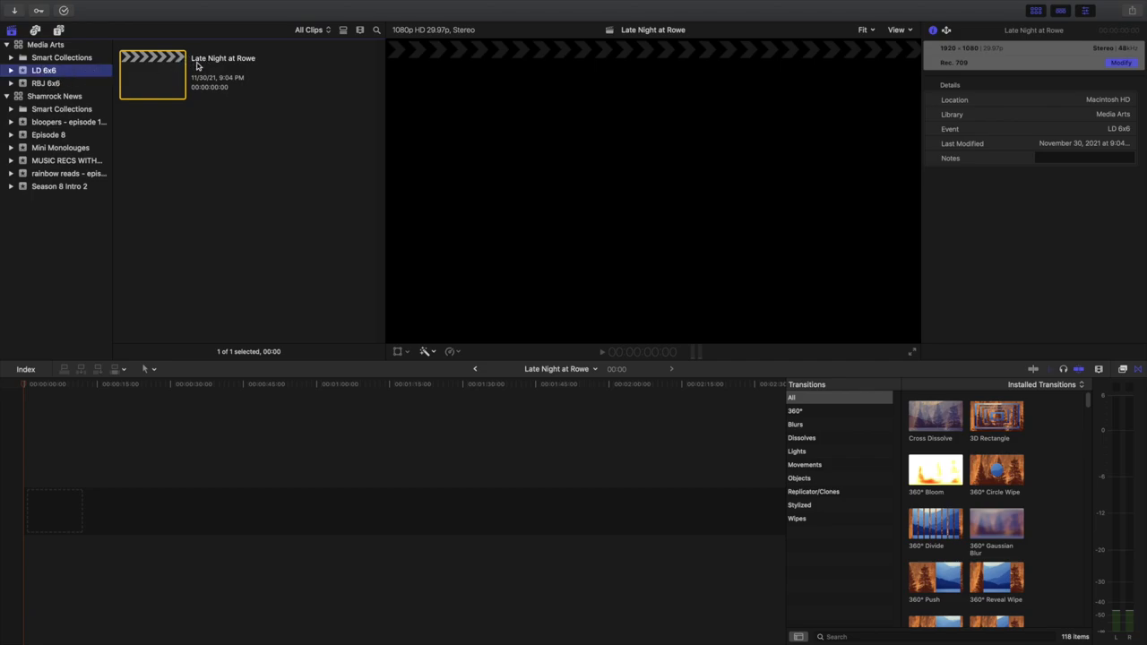
pyautogui.moveTo(557, 371)
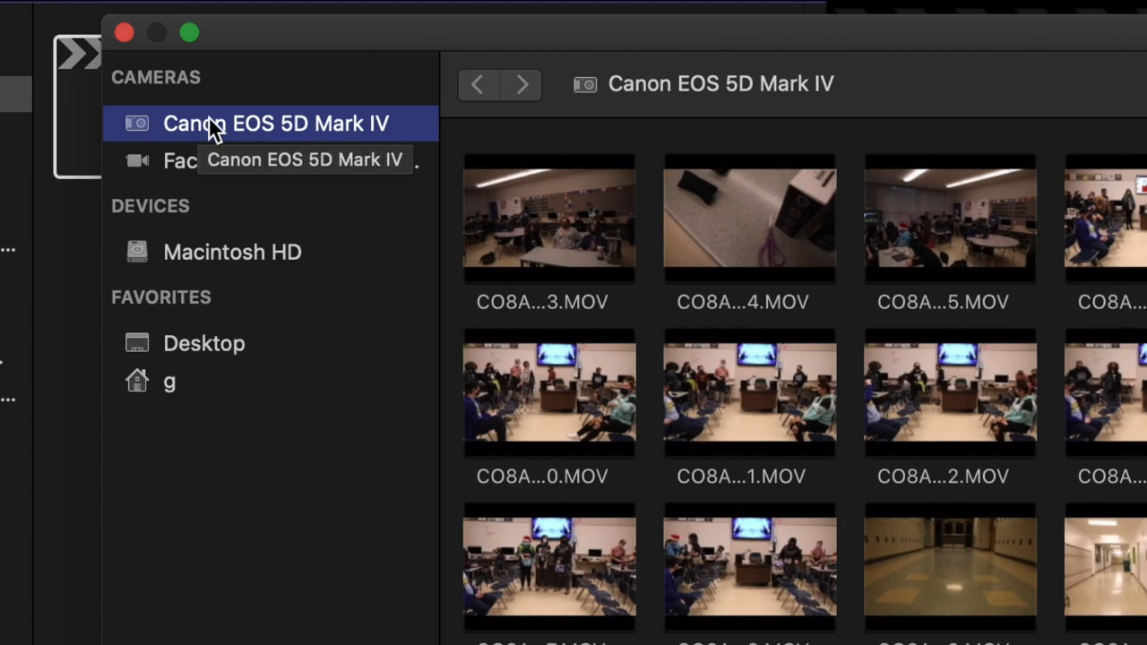
pyautogui.moveTo(331, 143)
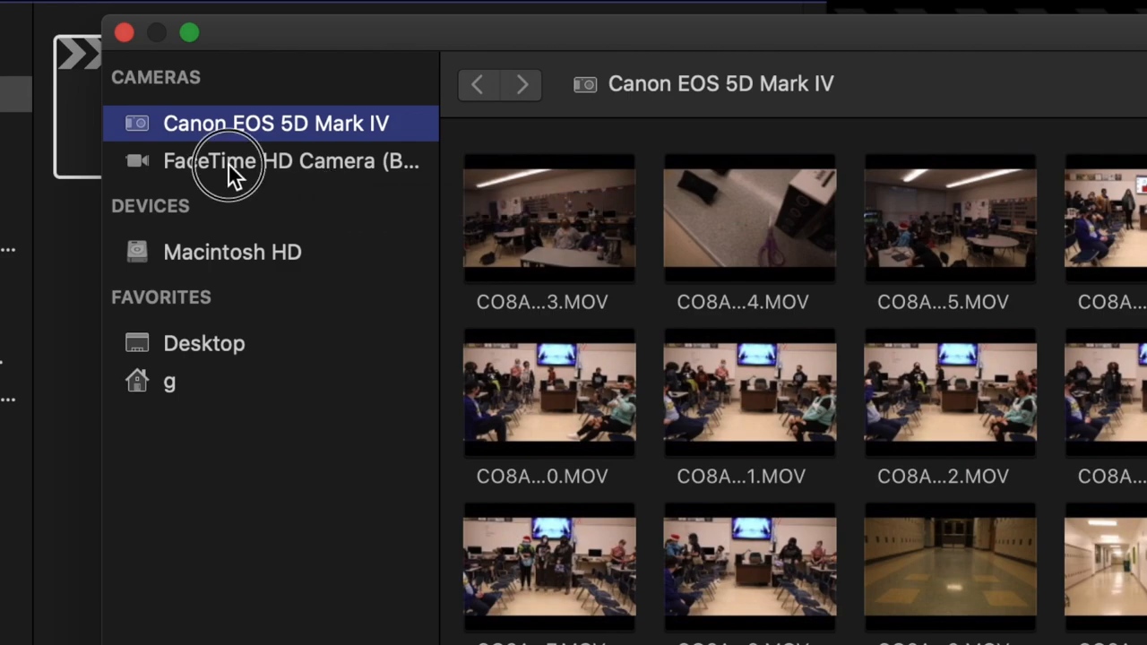
pyautogui.click(269, 161)
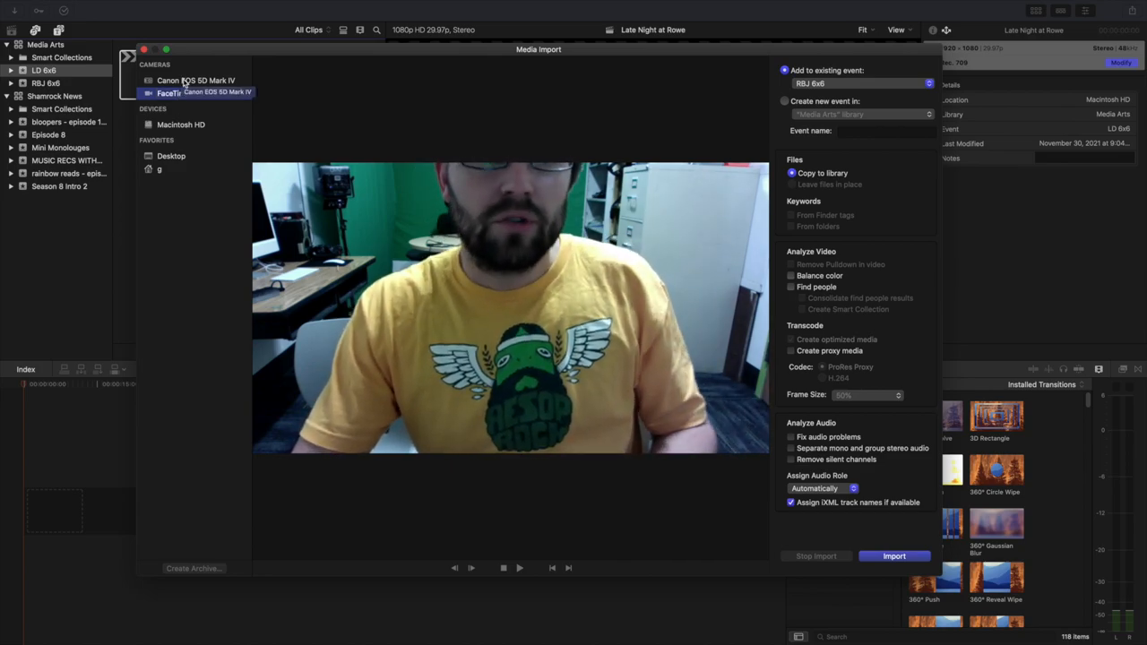
pyautogui.click(197, 79)
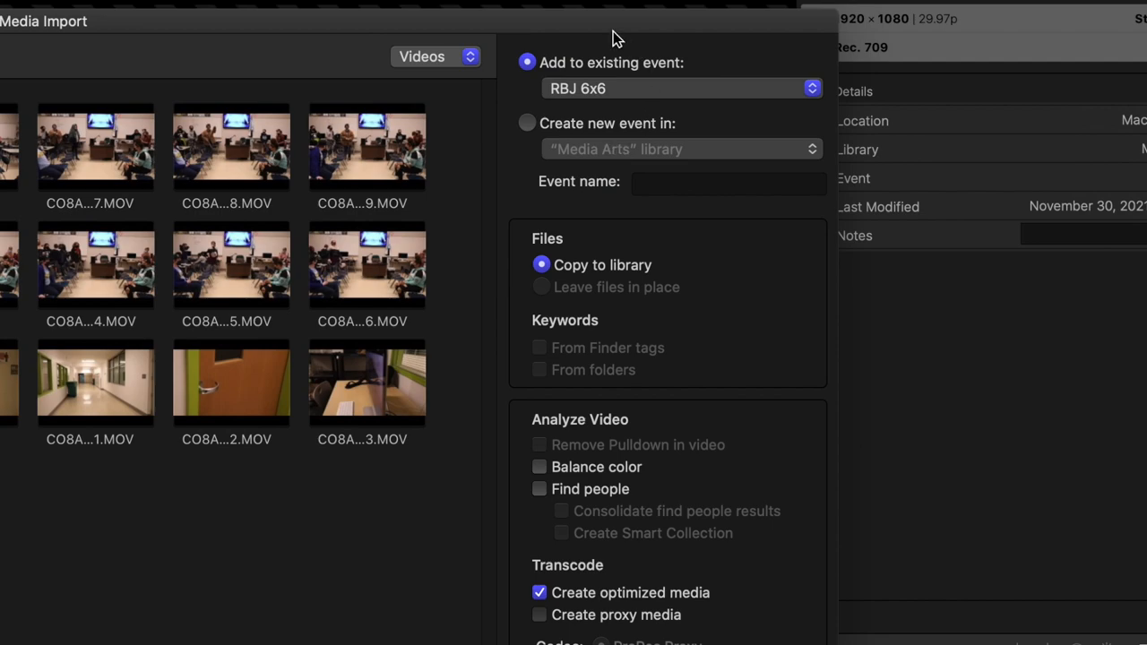
pyautogui.moveTo(459, 127)
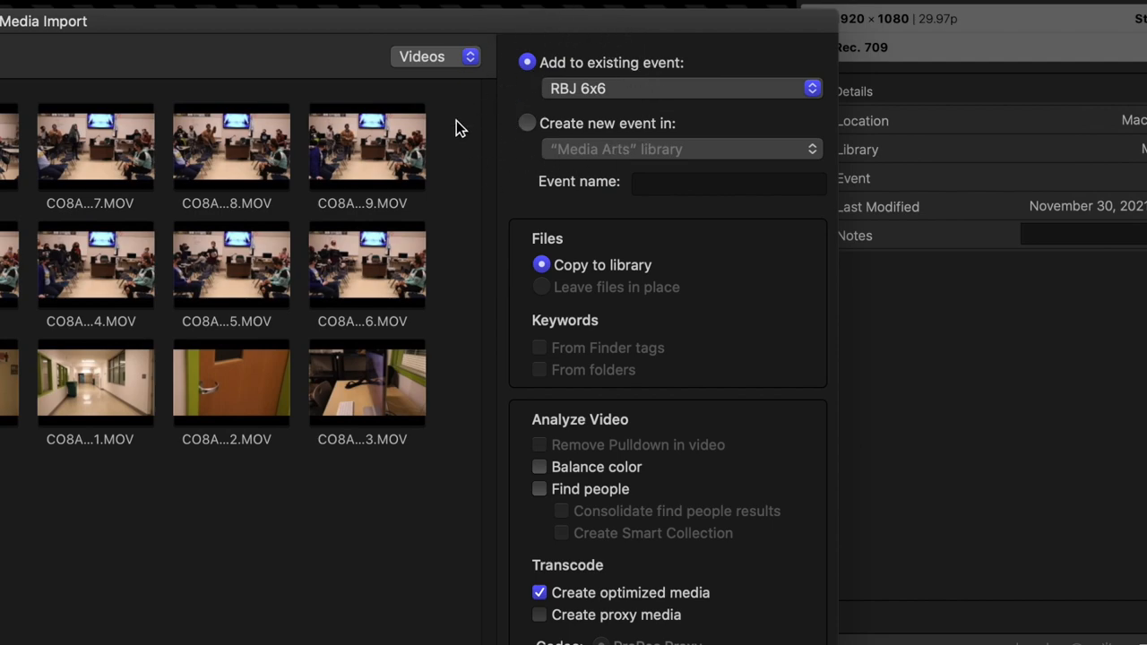
pyautogui.moveTo(672, 72)
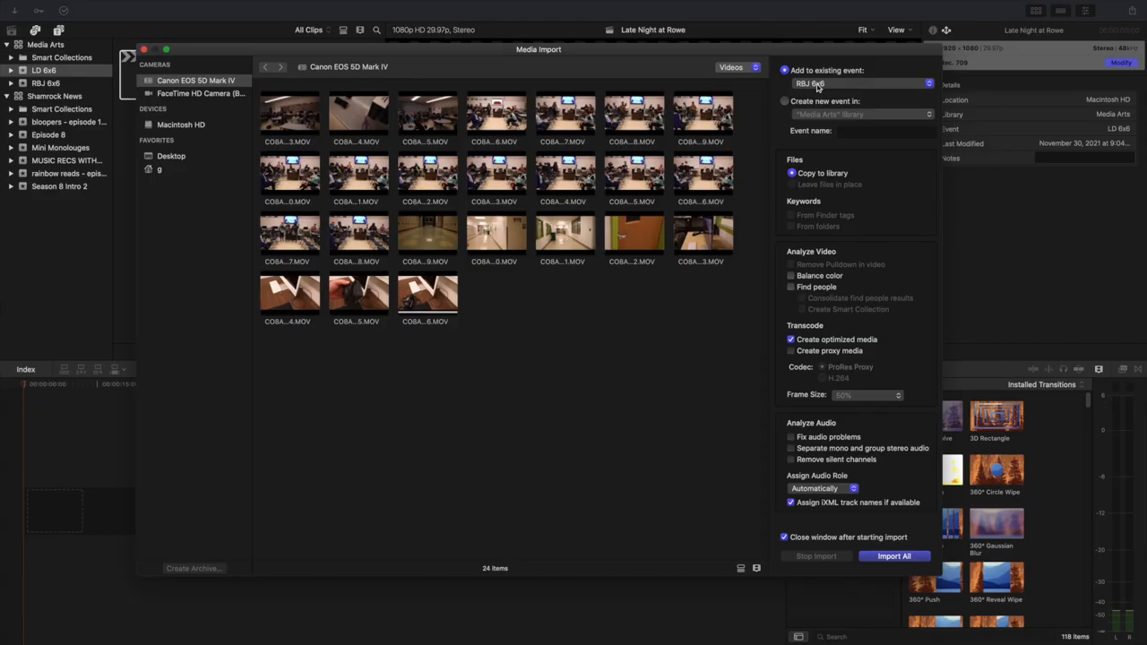
# Choose LD 6x6 as the existing destination event and select one hallway clip
pyautogui.click(864, 85)
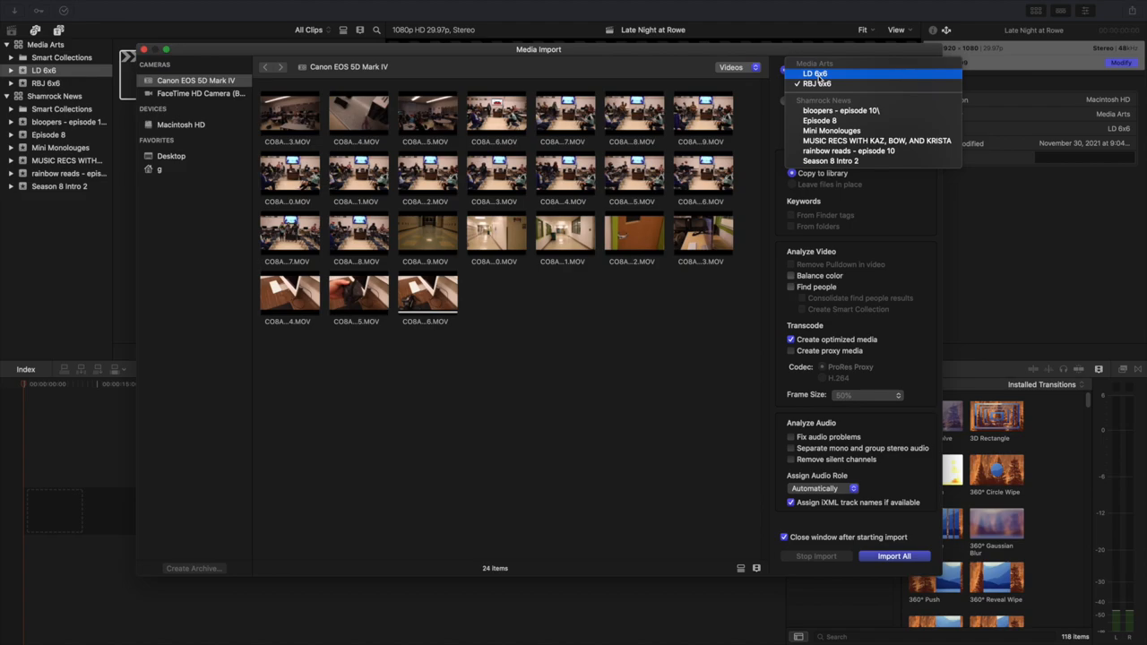
pyautogui.click(816, 74)
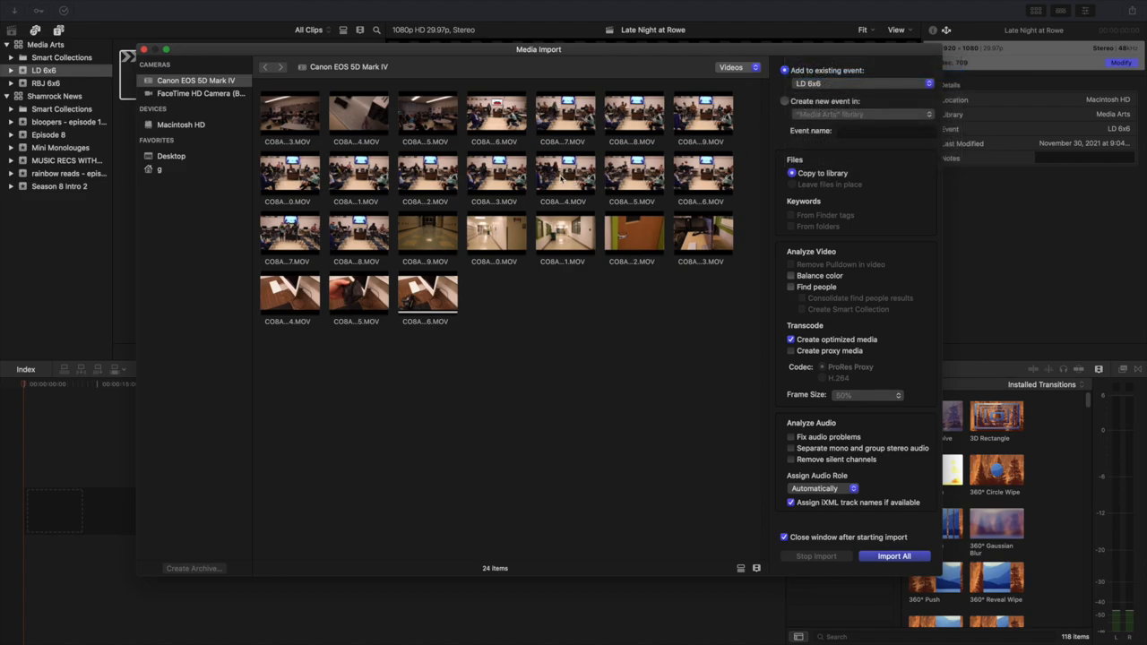
pyautogui.click(427, 233)
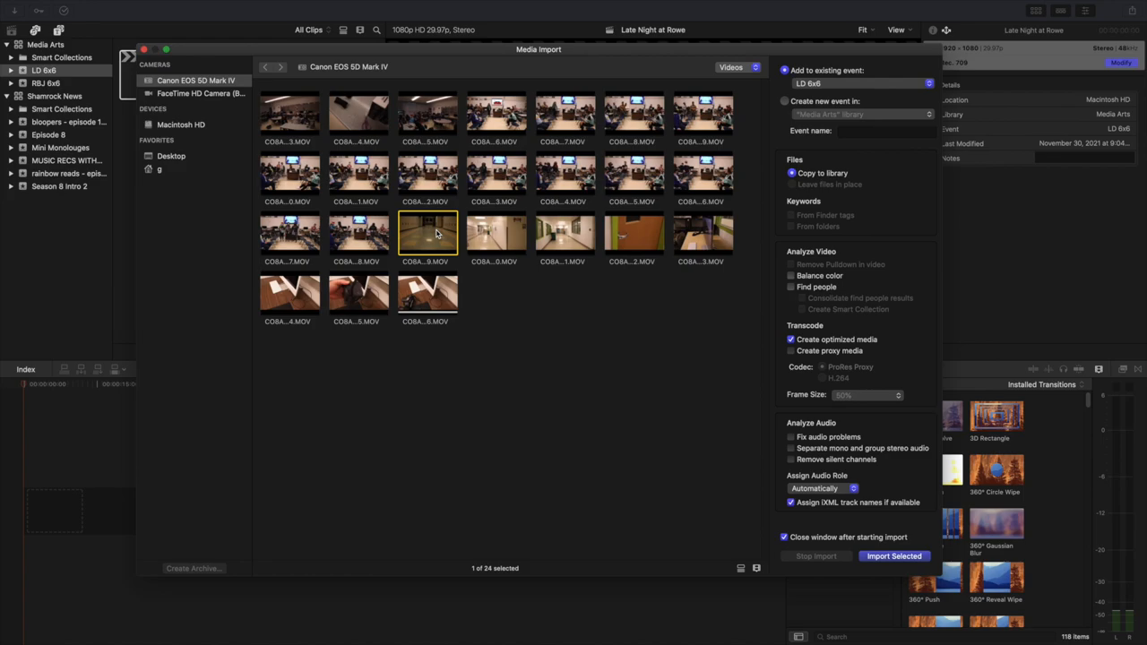
pyautogui.click(703, 233)
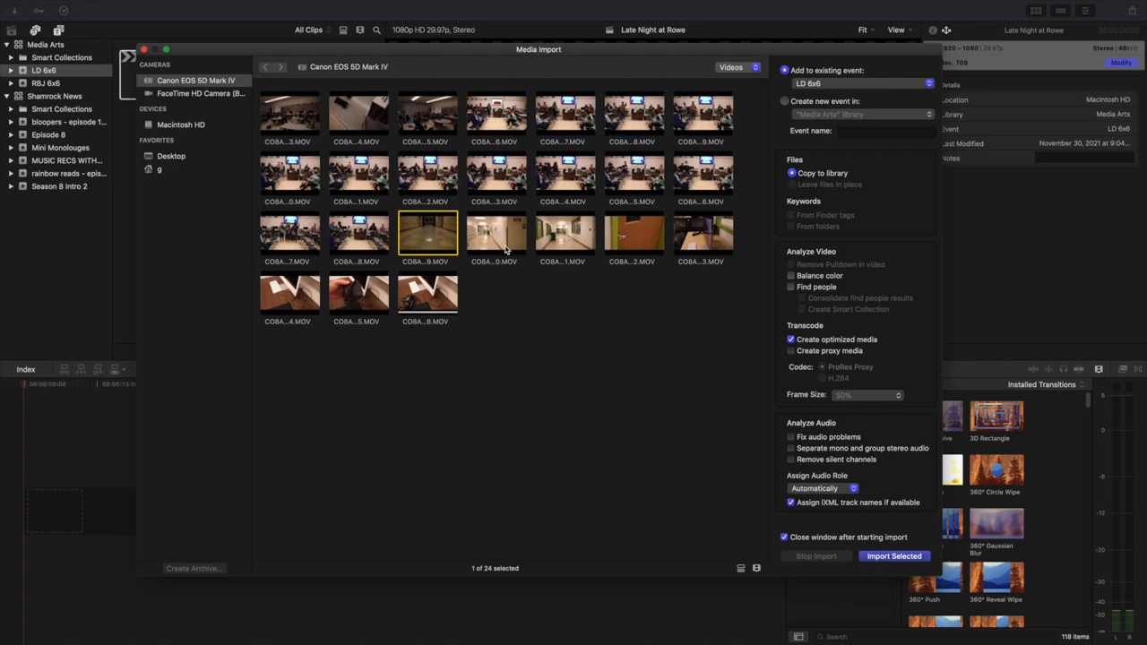
pyautogui.moveTo(432, 237)
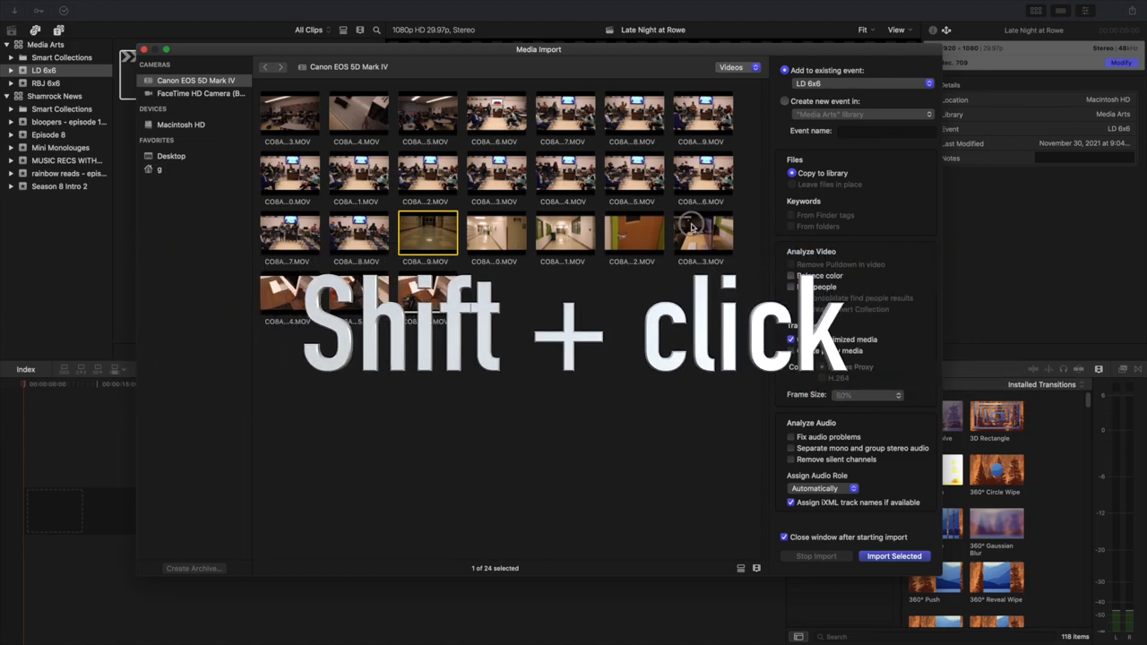
pyautogui.click(703, 233)
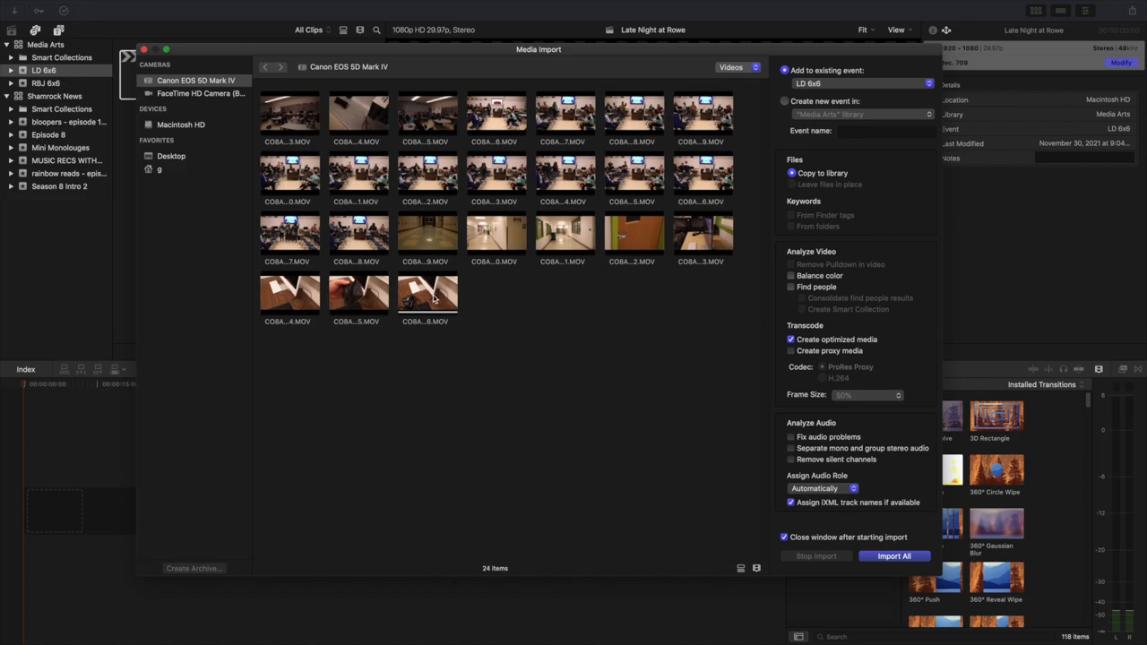
pyautogui.moveTo(310, 115)
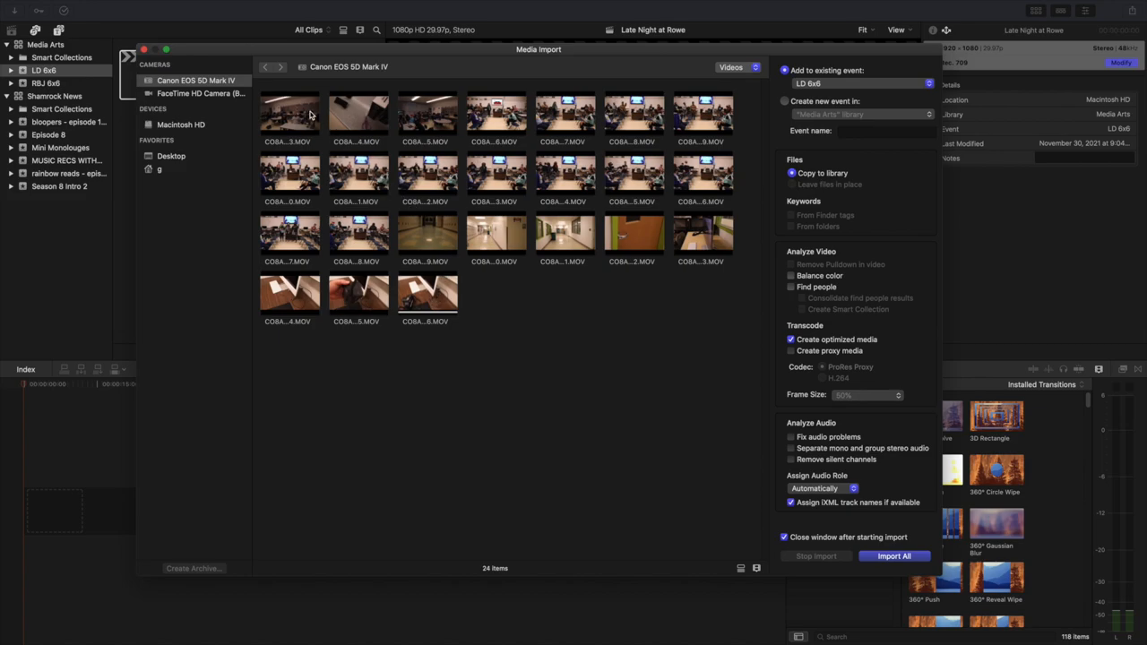
pyautogui.click(427, 111)
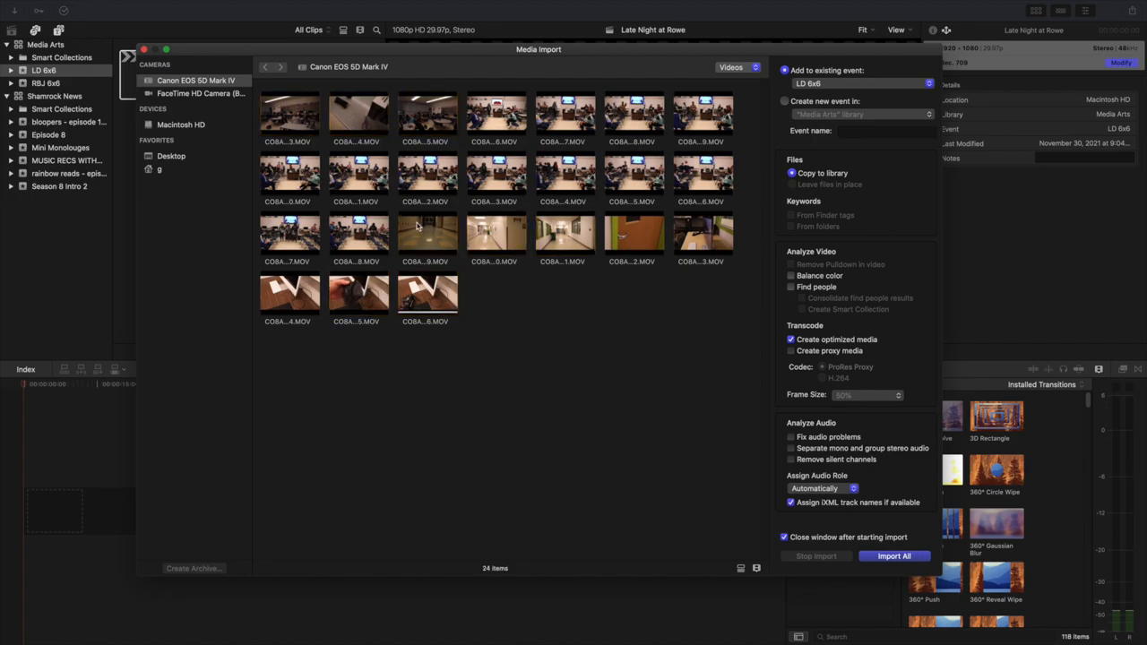
pyautogui.click(427, 233)
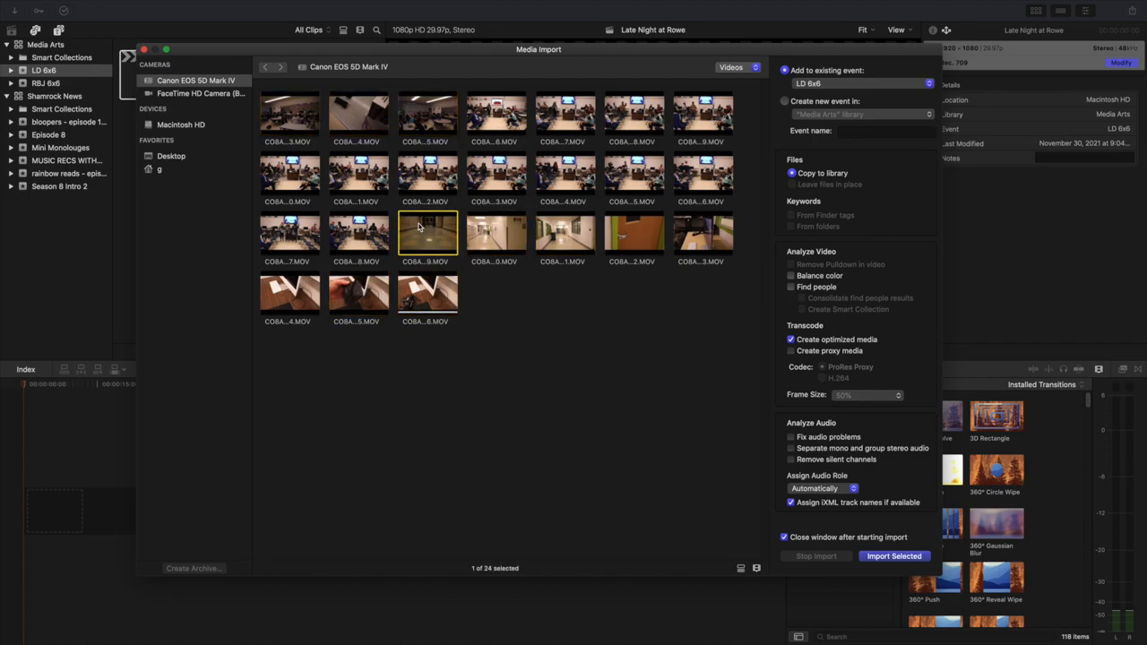
pyautogui.click(703, 242)
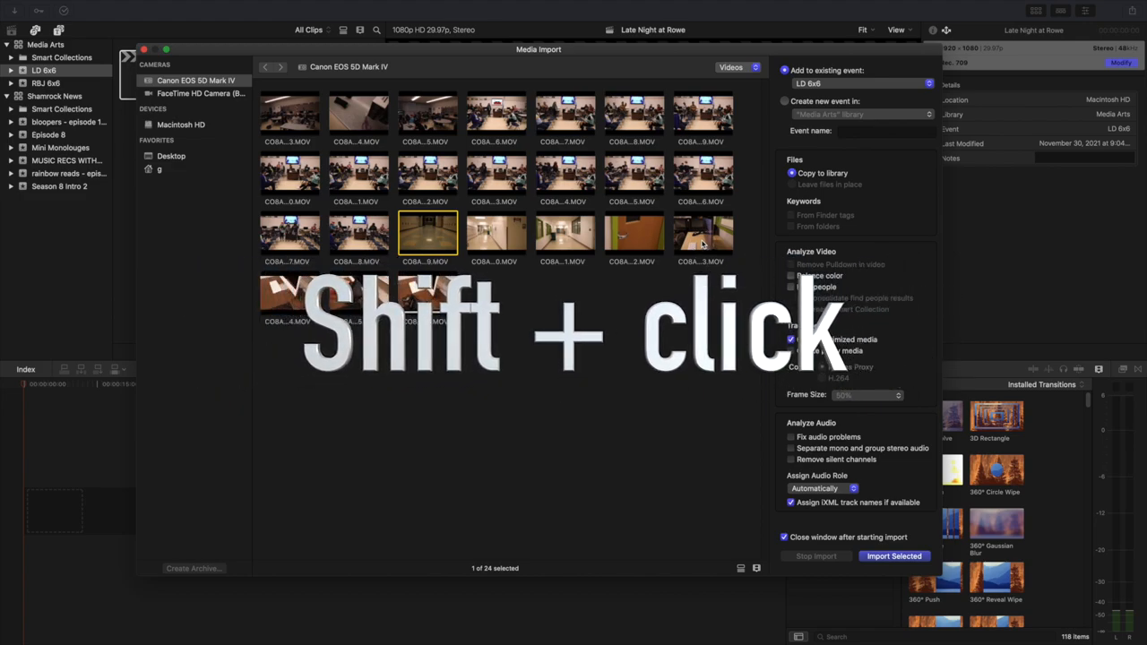
pyautogui.click(634, 233)
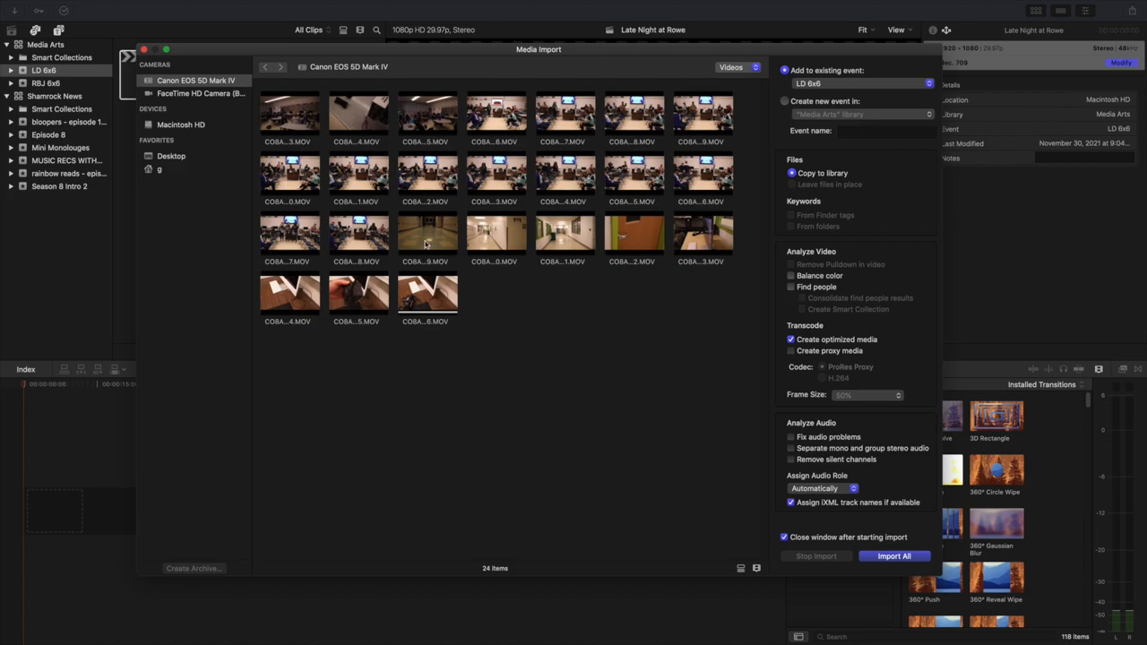
# Select the first through last hallway clips and import the selection into LD 6x6
pyautogui.click(426, 233)
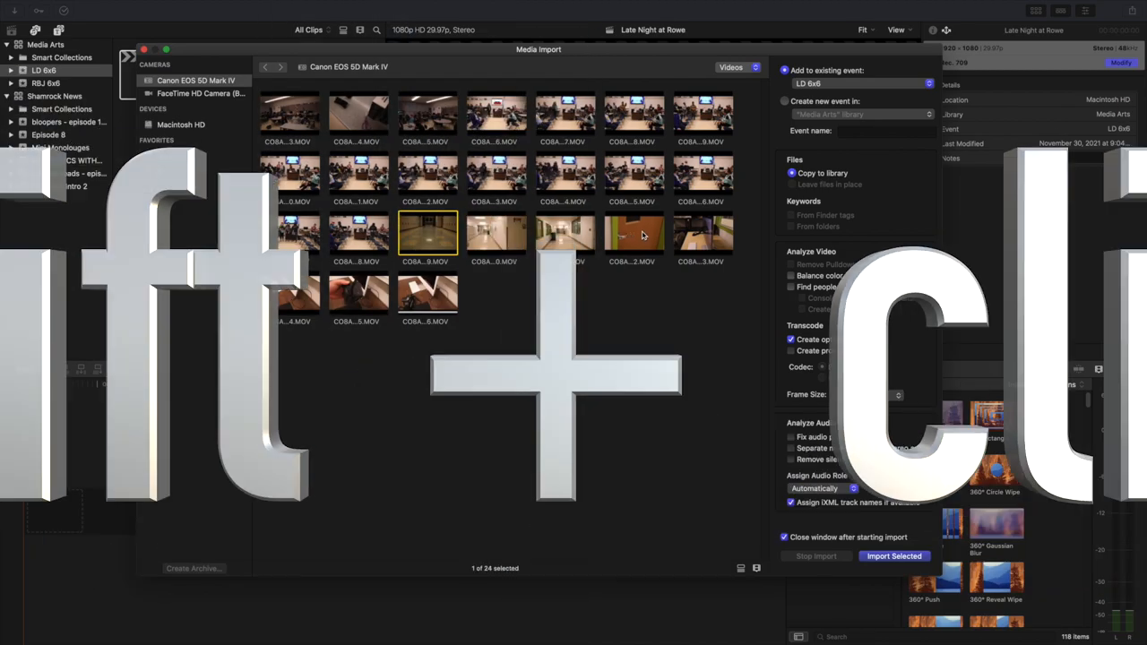
pyautogui.click(702, 233)
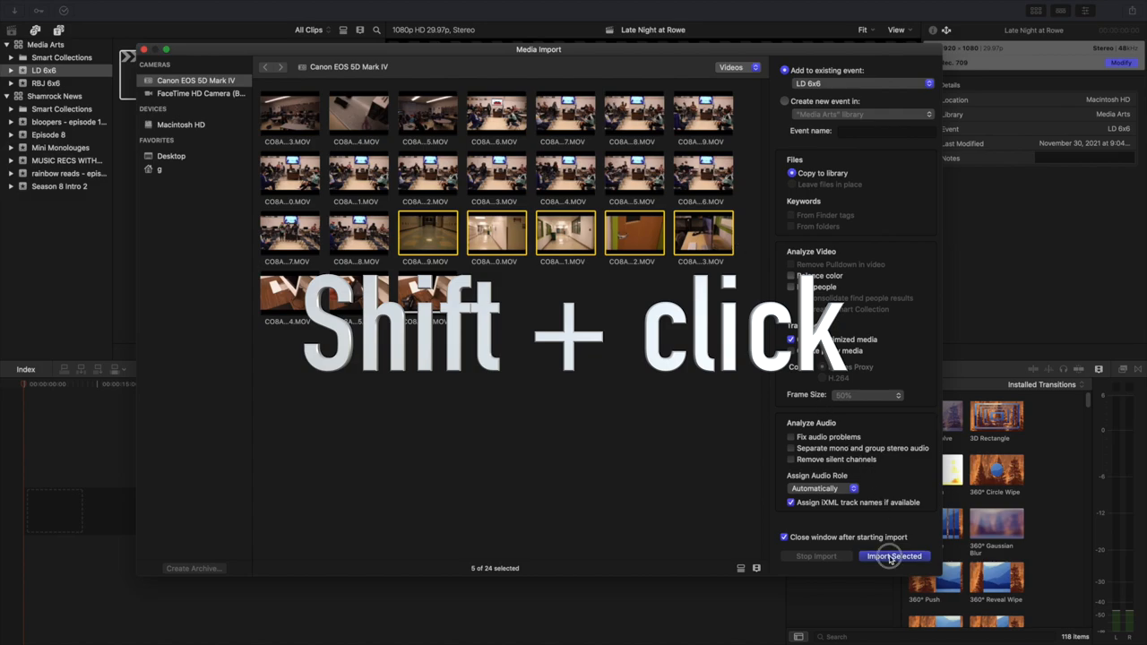
pyautogui.click(893, 556)
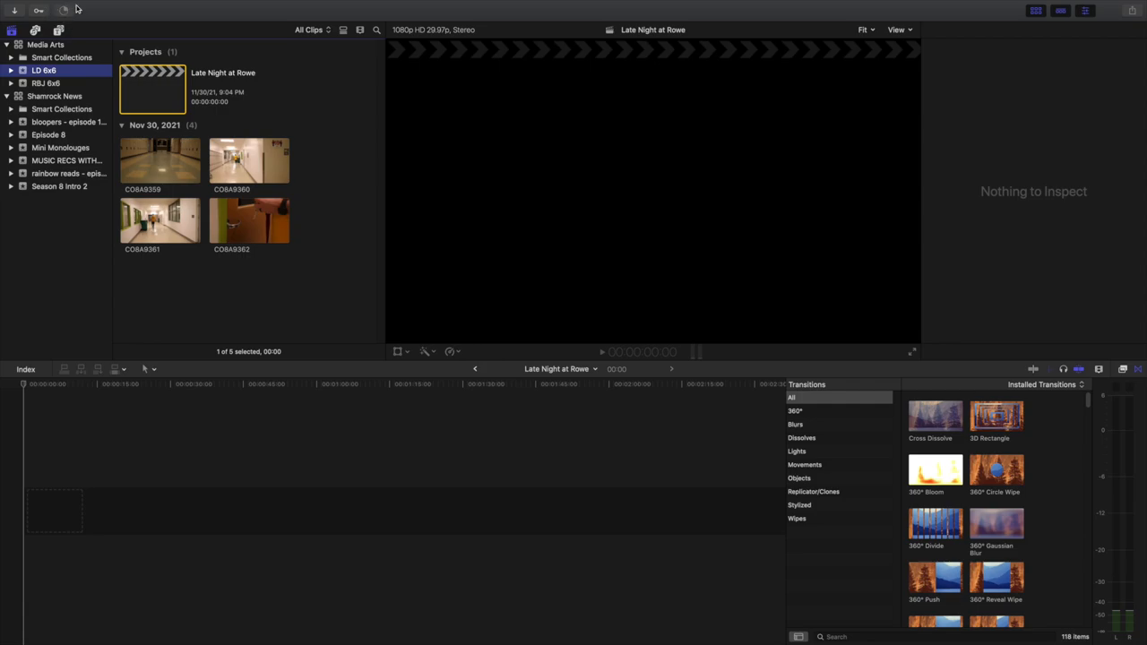
pyautogui.moveTo(57, 21)
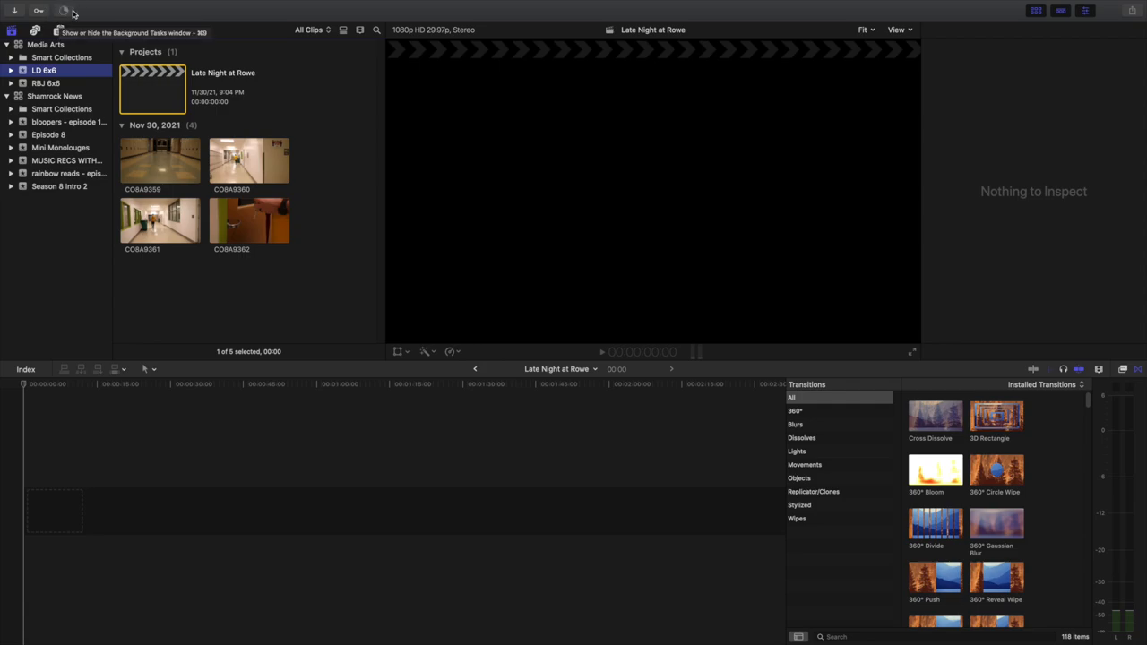
# Select clip CO8A9359 and show the Background Tasks window for transcoding progress
pyautogui.click(159, 162)
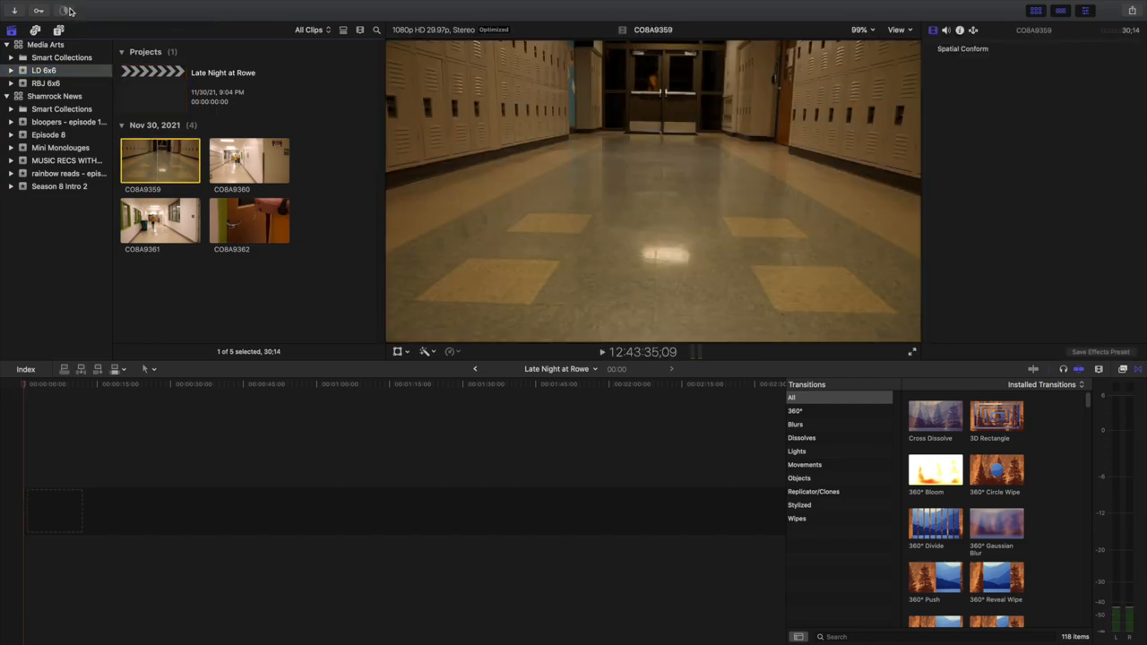
pyautogui.click(64, 11)
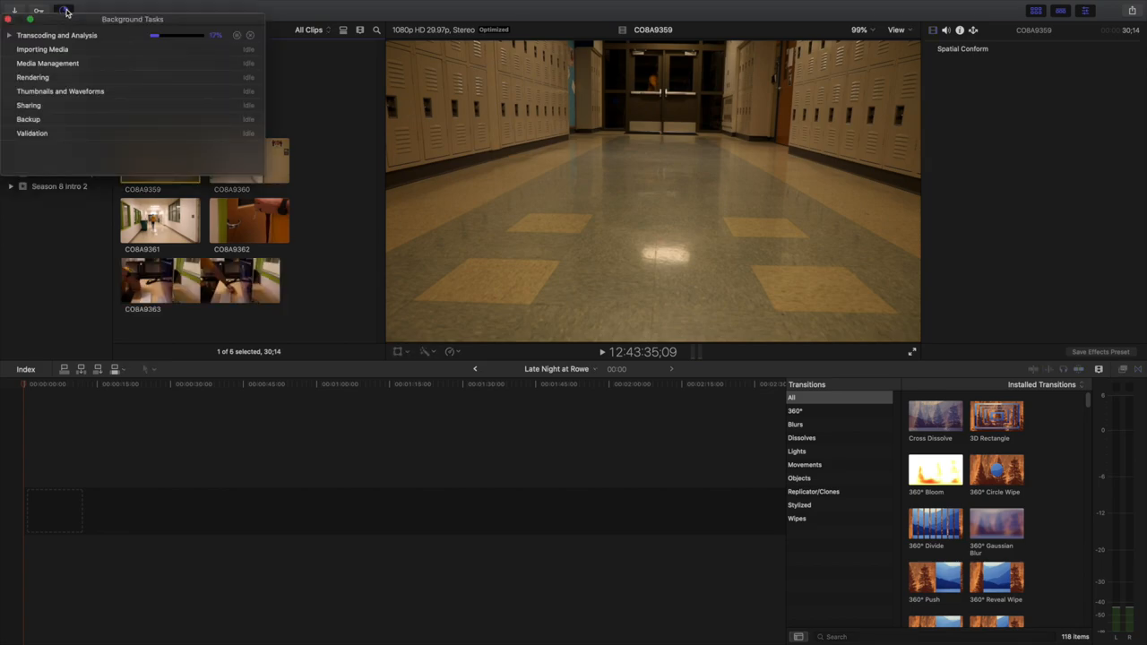